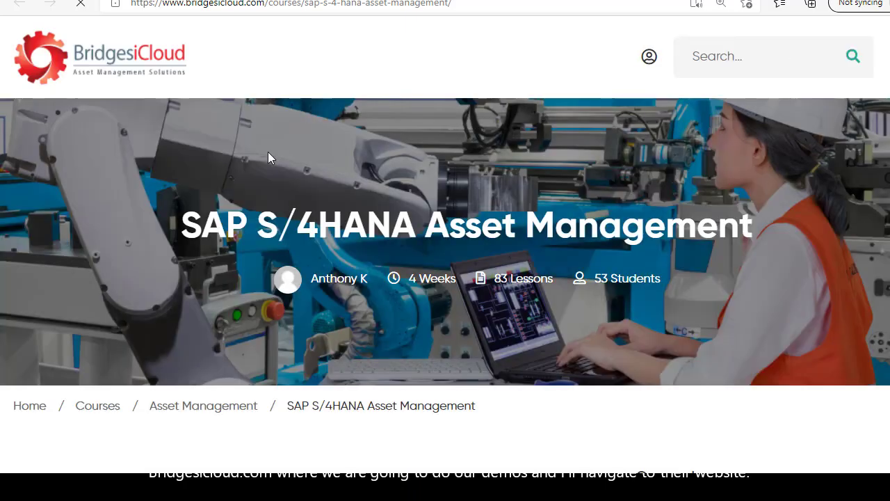
# Show the course's Curriculum listing, reaching the Preventive Maintenance lessons.
pyautogui.scroll(-3)
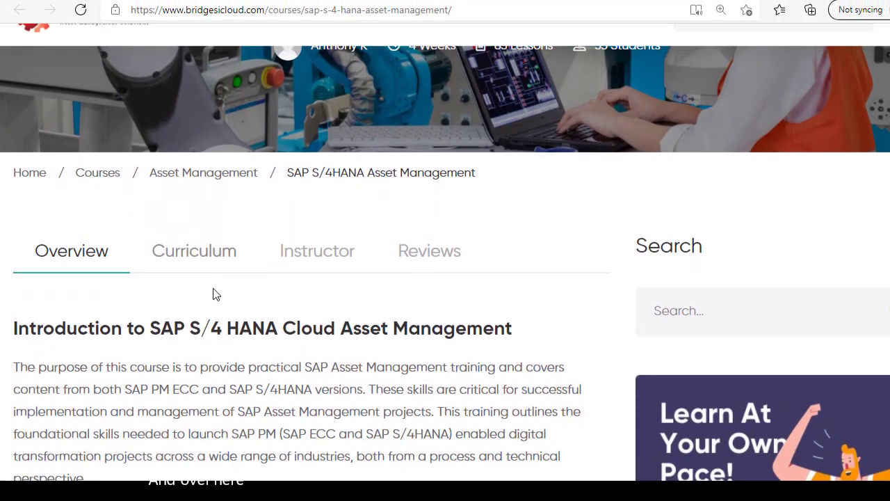
pyautogui.click(194, 251)
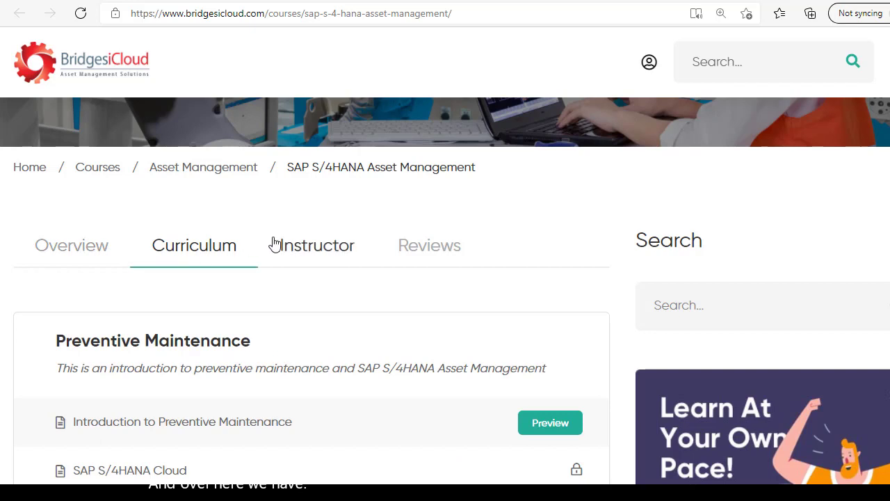
pyautogui.scroll(-3)
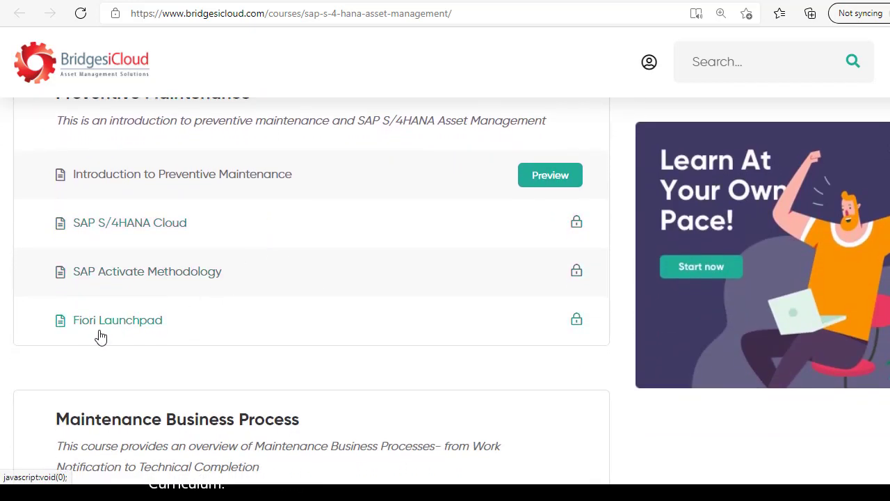
pyautogui.moveTo(132, 325)
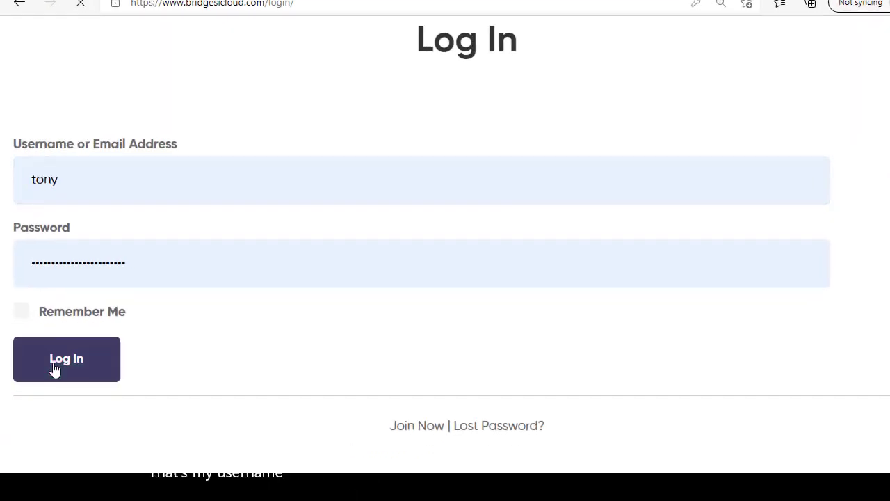
# Log in with the filled credentials and reach the Membership page showing the paid level.
pyautogui.click(66, 358)
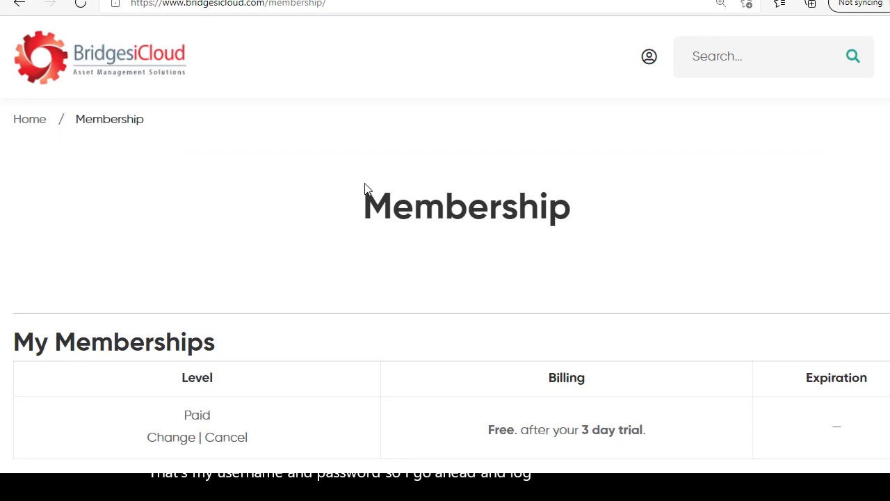
pyautogui.scroll(-3)
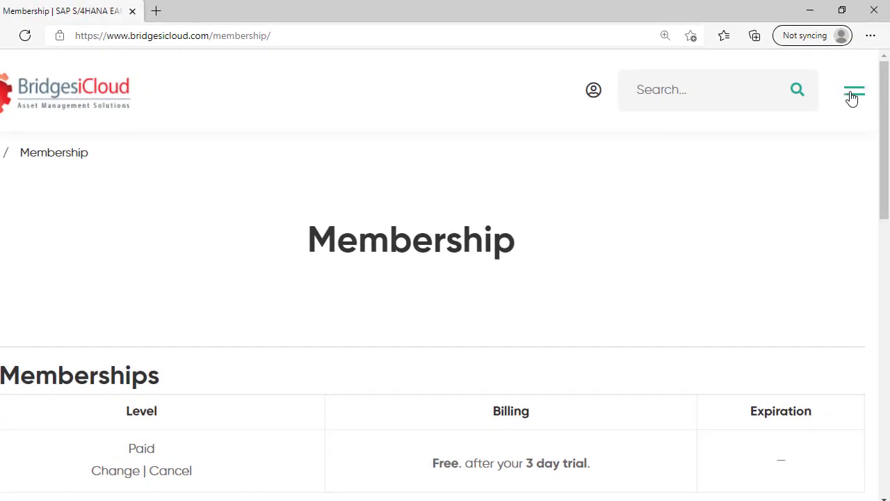
# Navigate via the site menu to Courses and reopen the SAP S/4HANA Asset Management course.
pyautogui.click(854, 89)
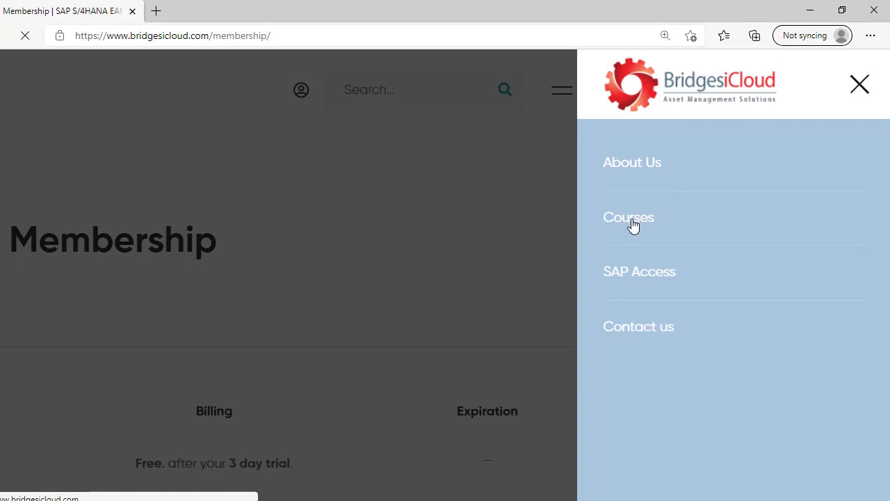
pyautogui.click(629, 217)
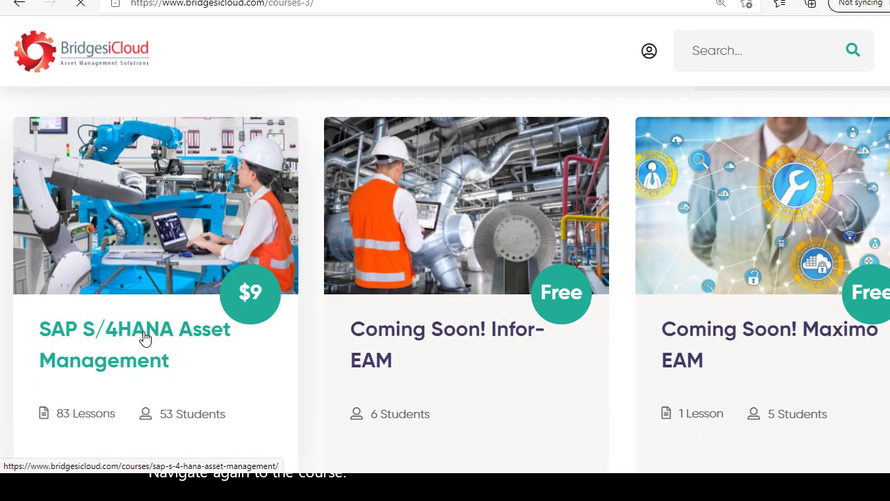
pyautogui.click(135, 328)
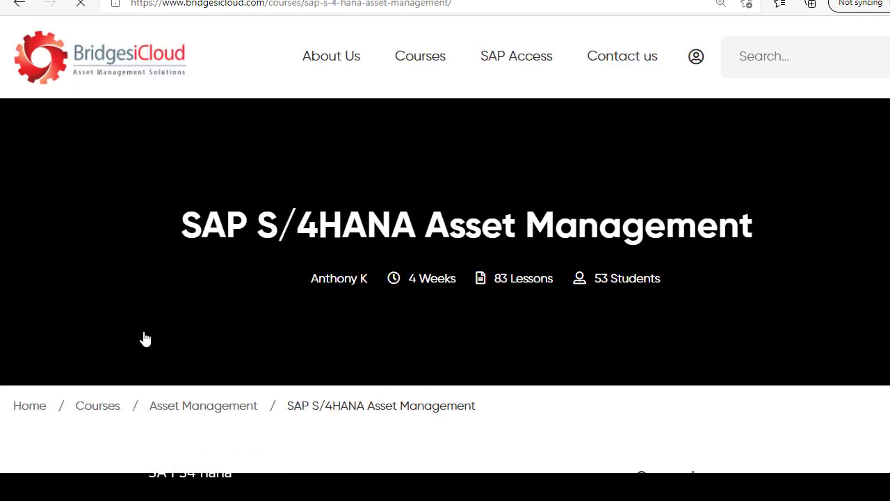
# Start the Fiori Launchpad lesson from the course curriculum.
pyautogui.scroll(-3)
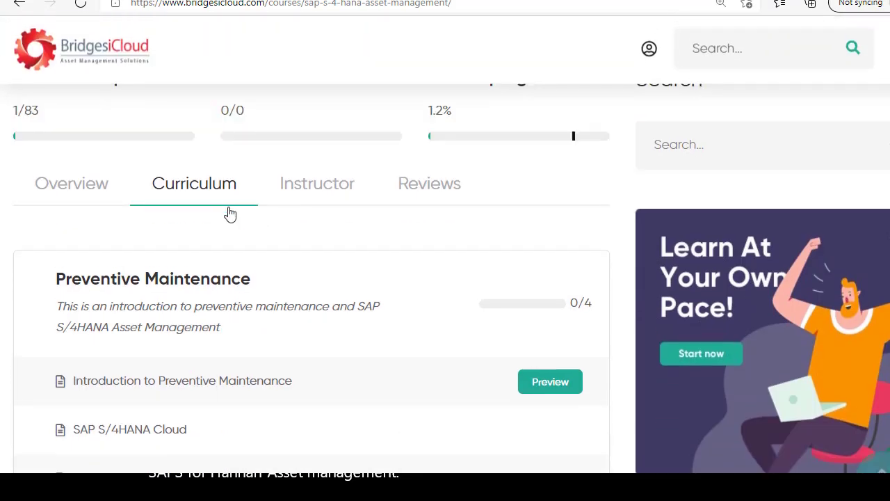
pyautogui.scroll(-3)
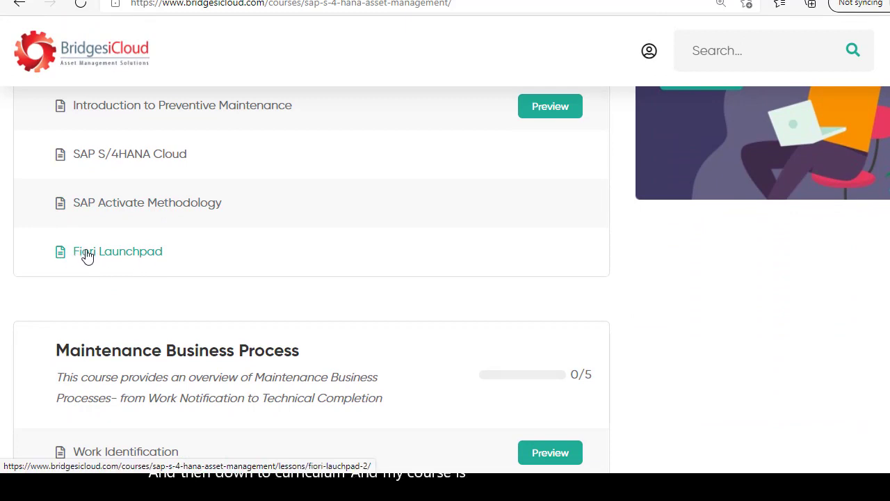
pyautogui.click(117, 251)
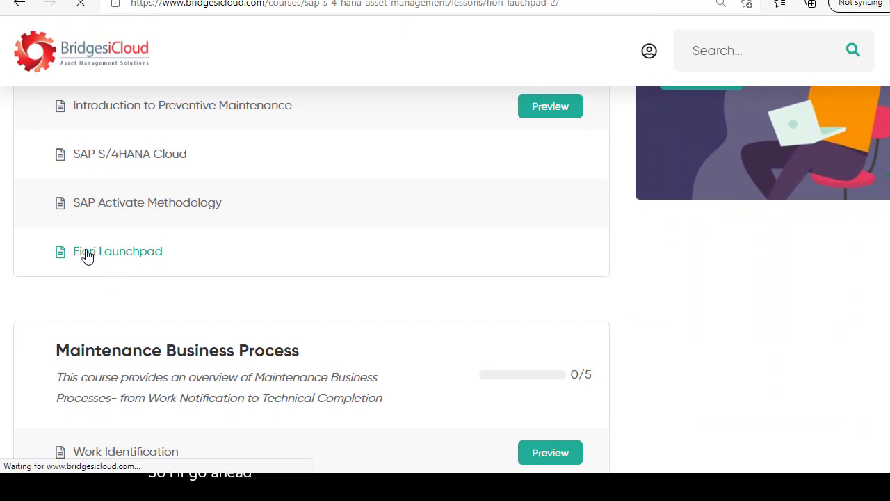
# Collapse the course outline so the Fiori Launchpad lesson shows at full width.
pyautogui.click(117, 250)
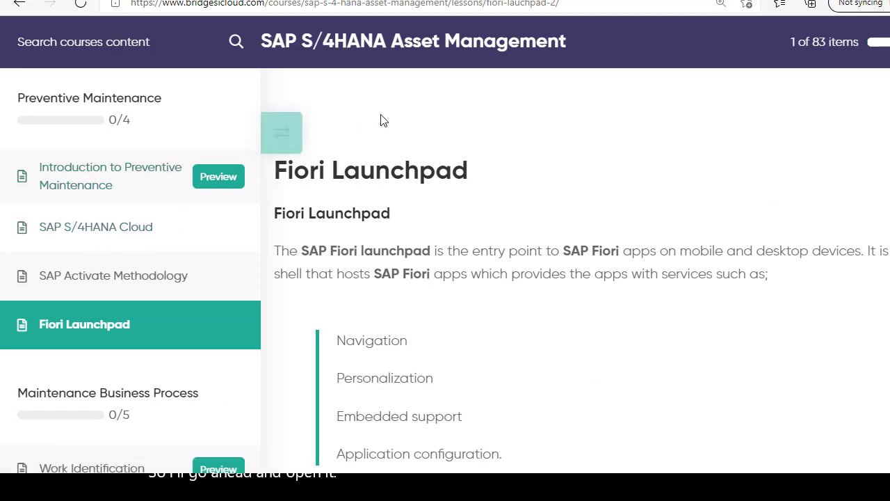
pyautogui.scroll(-3)
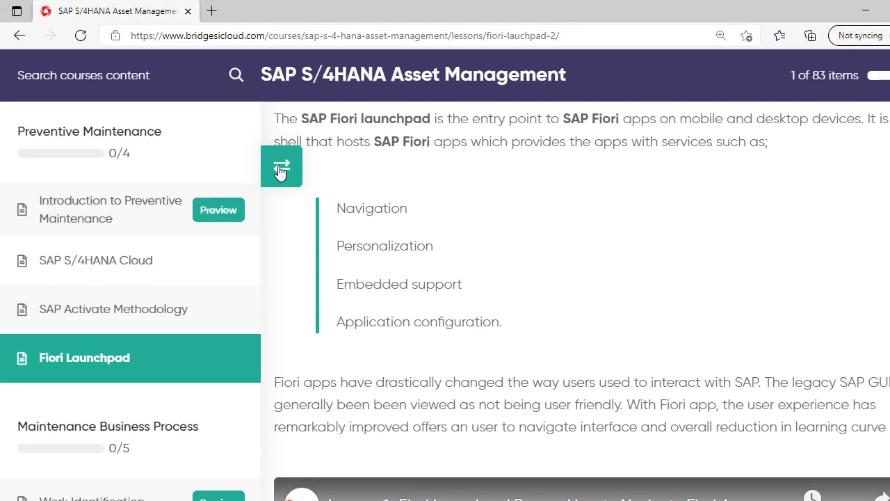
pyautogui.click(281, 167)
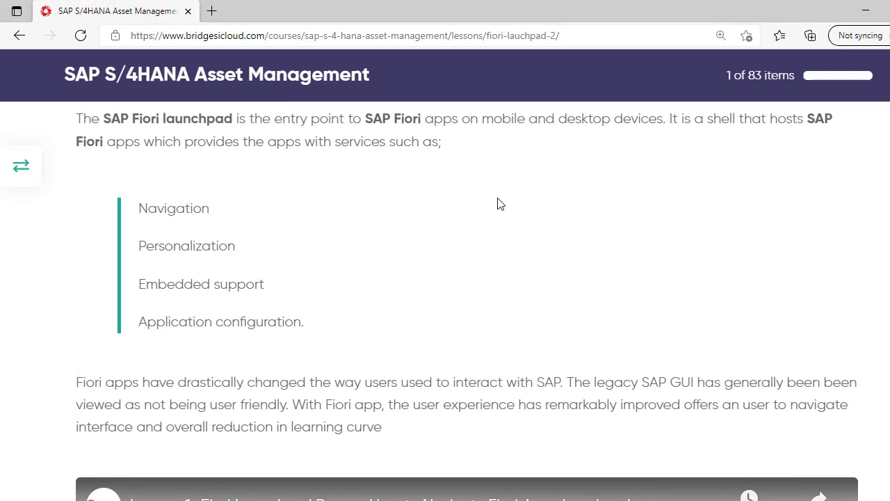
pyautogui.moveTo(561, 211)
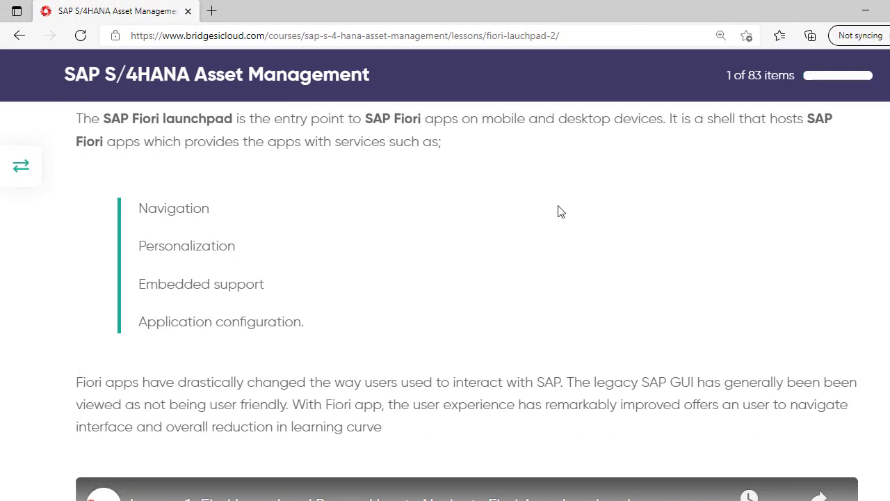
# Scroll through the lesson down to its Hands-on simulations section.
pyautogui.scroll(-3)
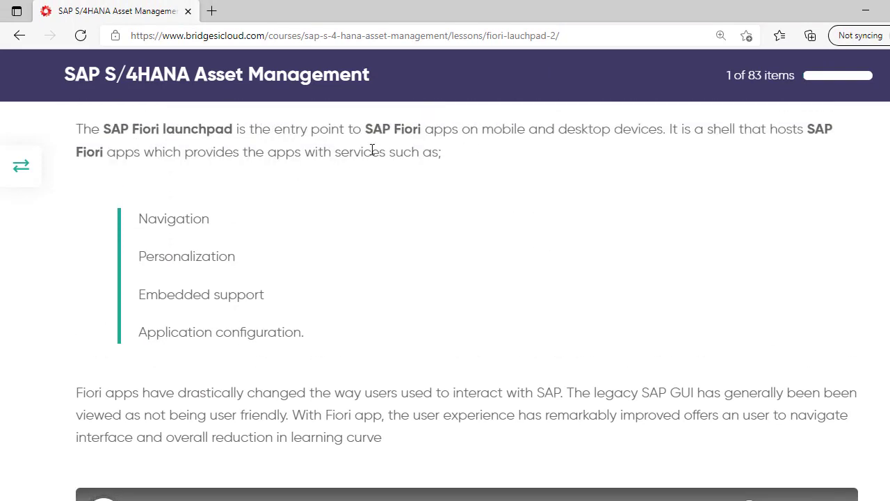
pyautogui.moveTo(187, 217)
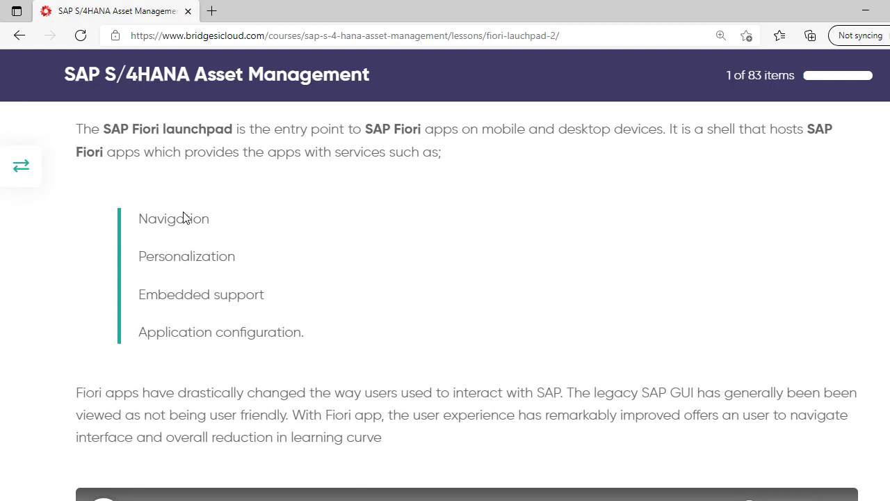
pyautogui.scroll(-3)
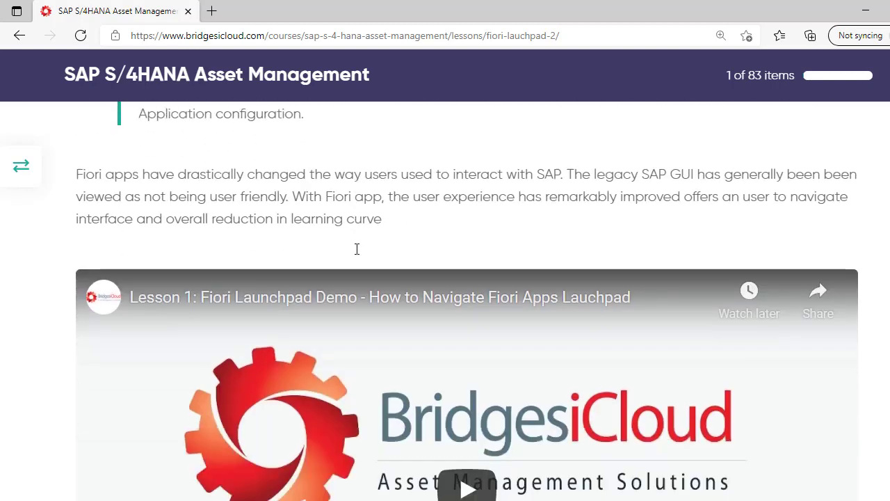
pyautogui.scroll(-3)
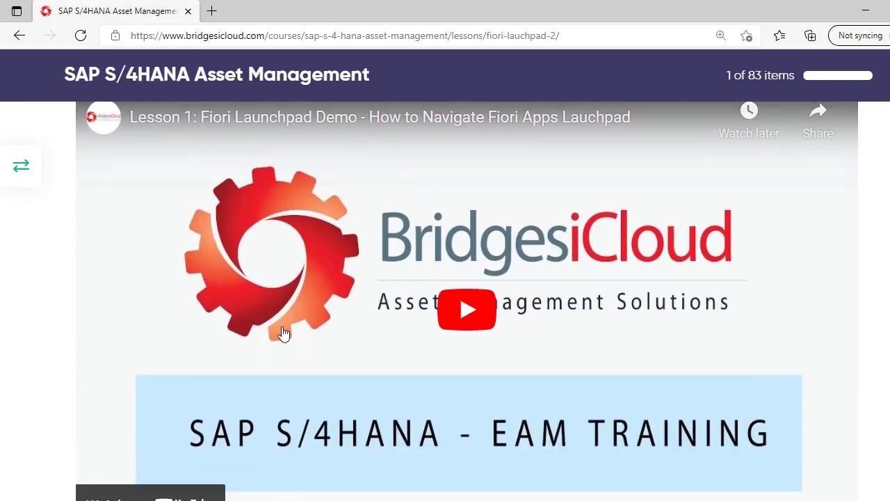
pyautogui.moveTo(506, 398)
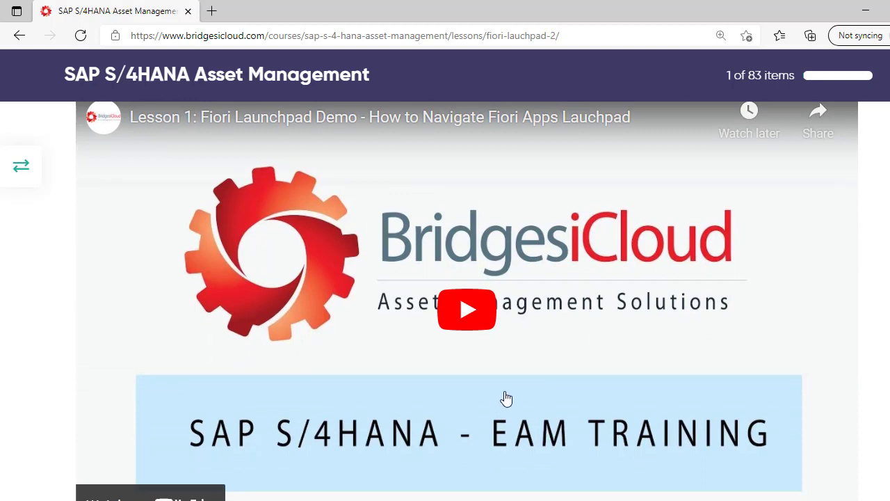
pyautogui.moveTo(541, 279)
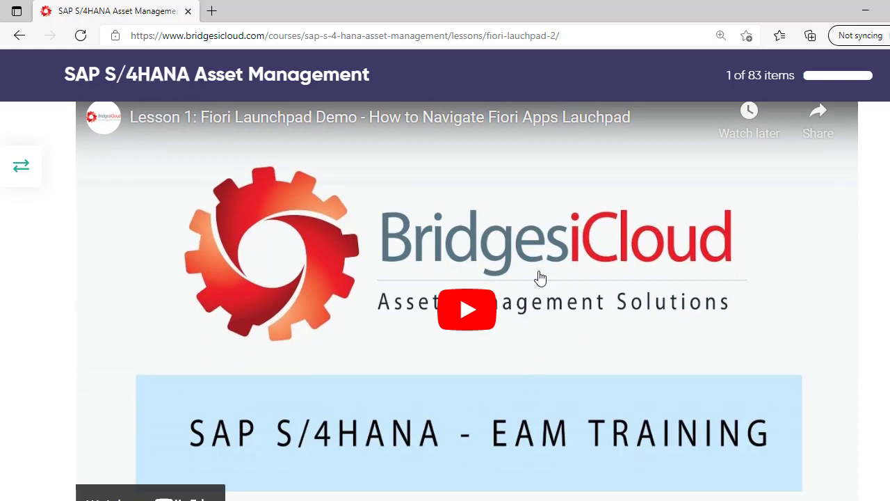
pyautogui.scroll(-3)
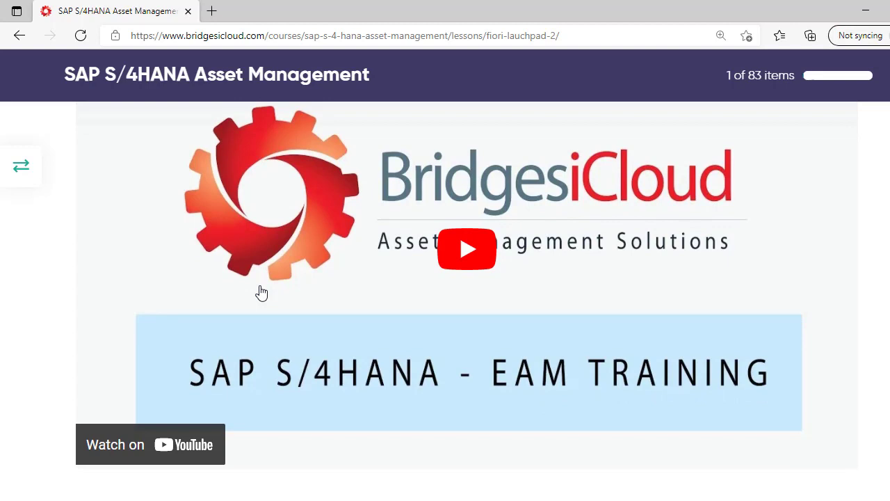
pyautogui.scroll(-3)
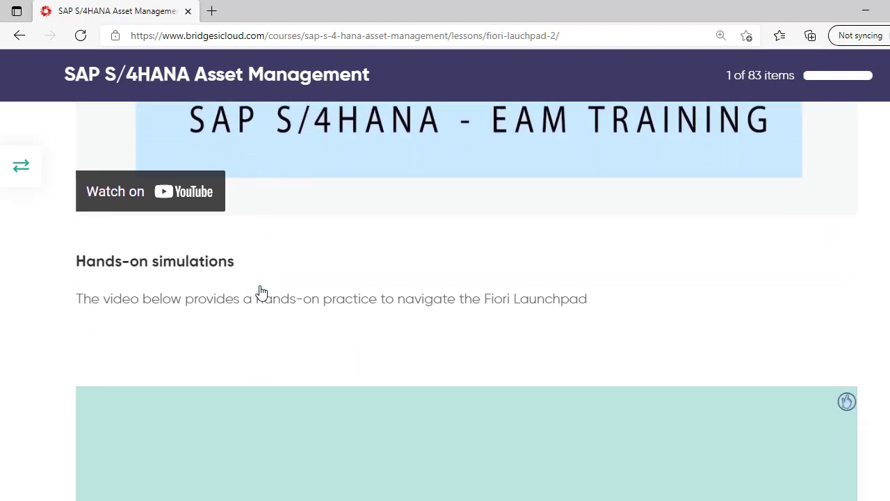
pyautogui.scroll(-3)
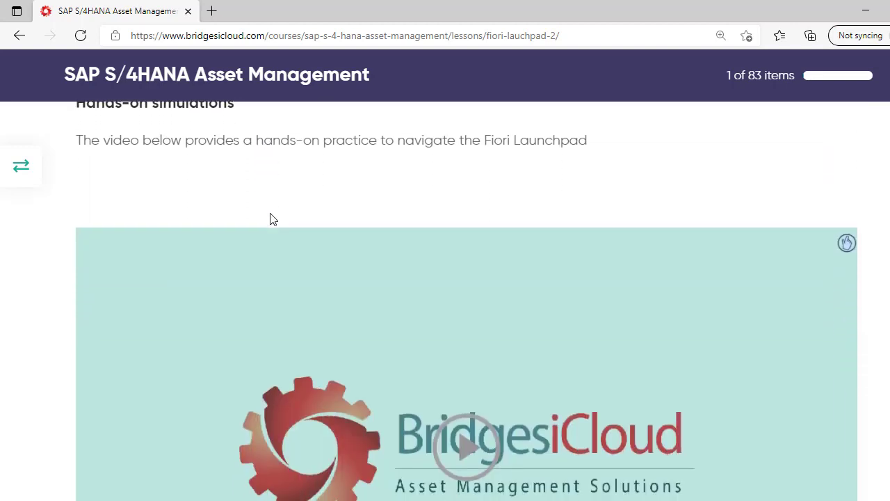
pyautogui.scroll(-3)
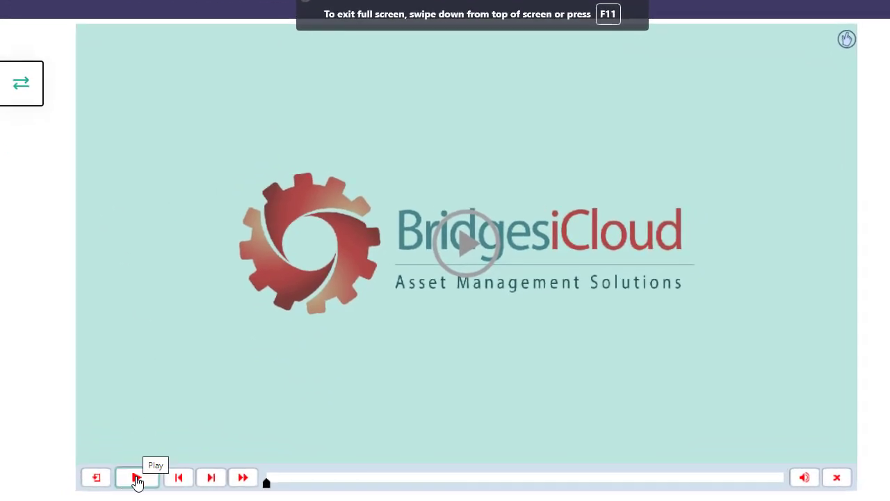
# Play the hands-on simulation and pause it on the SAP Fiori Launchpad landing page.
pyautogui.click(136, 477)
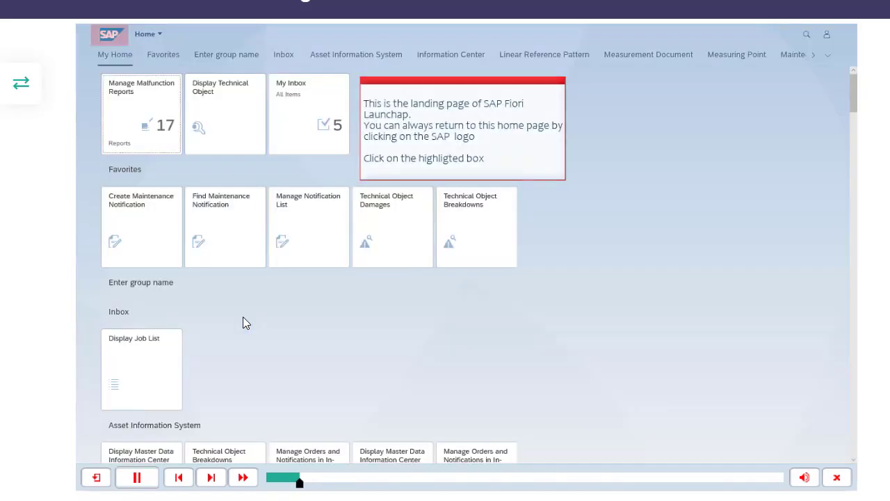
pyautogui.click(137, 477)
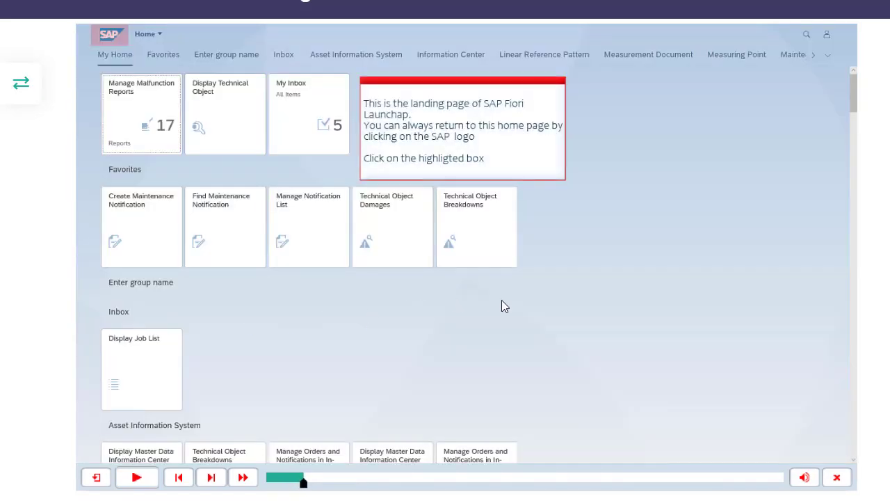
pyautogui.moveTo(570, 275)
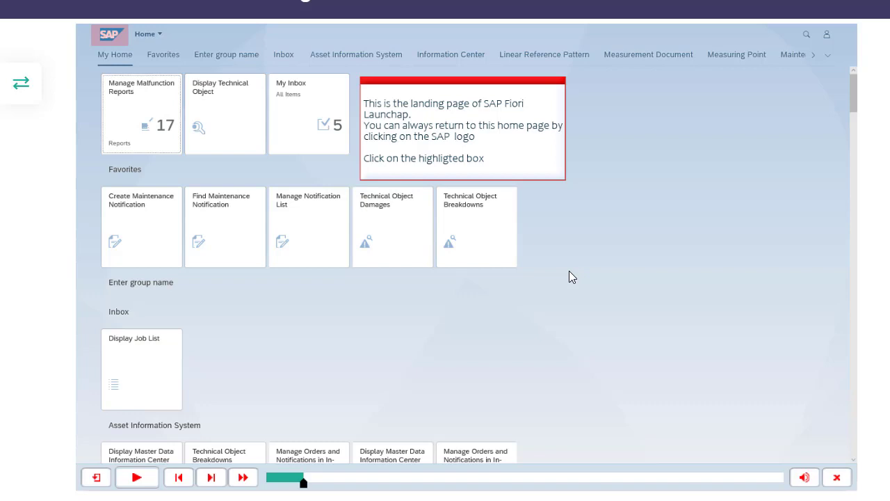
pyautogui.moveTo(406, 334)
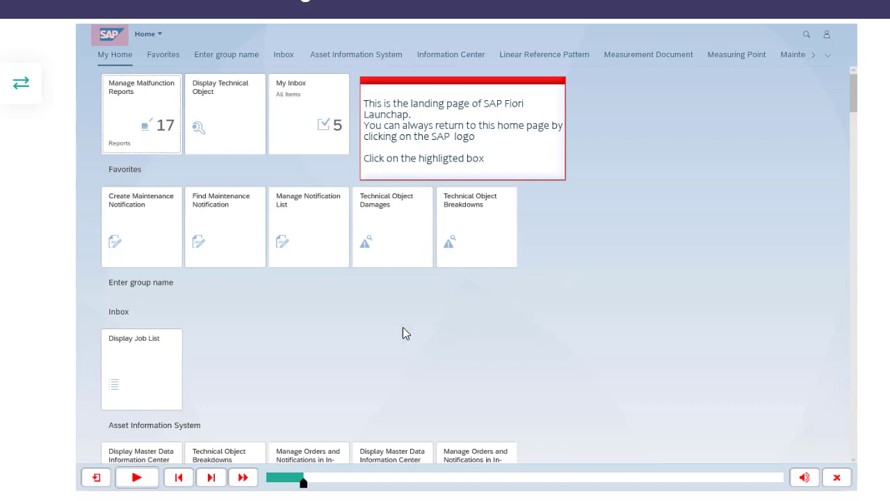
pyautogui.moveTo(192, 229)
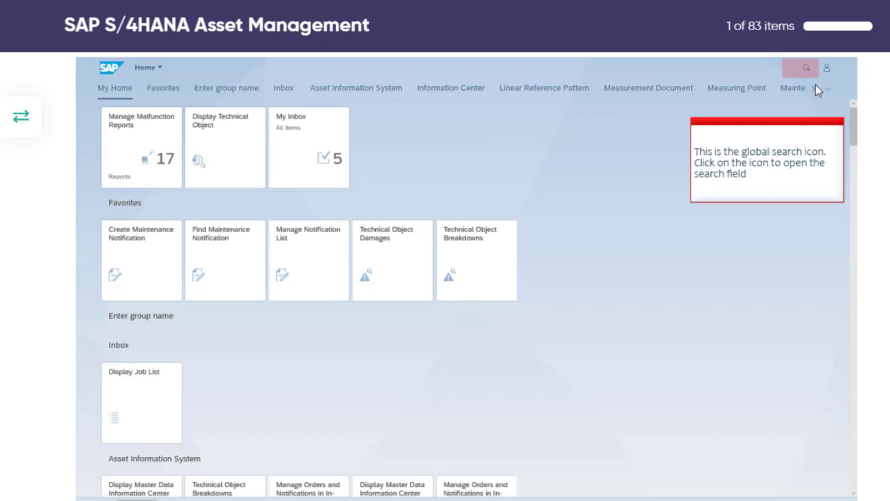
pyautogui.moveTo(806, 68)
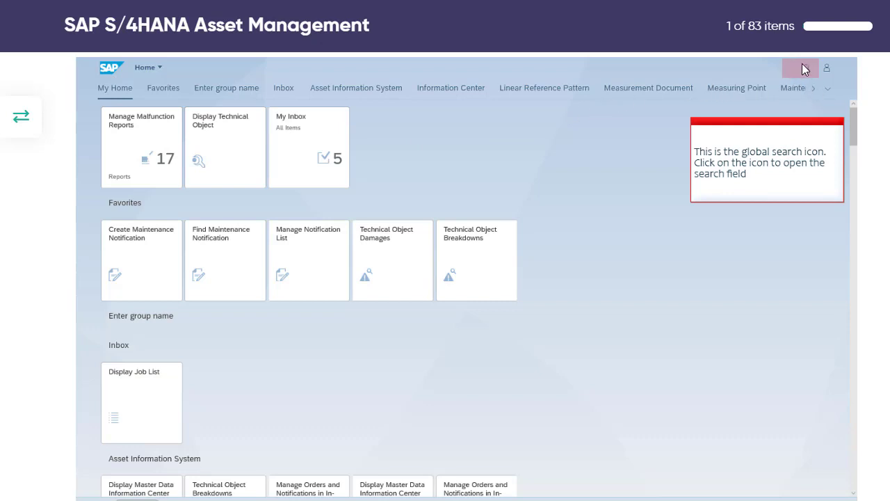
pyautogui.moveTo(828, 69)
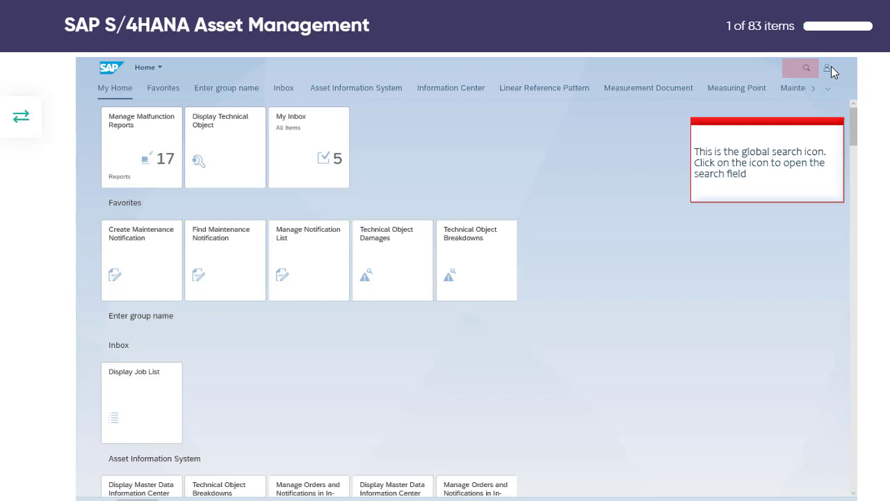
pyautogui.moveTo(806, 72)
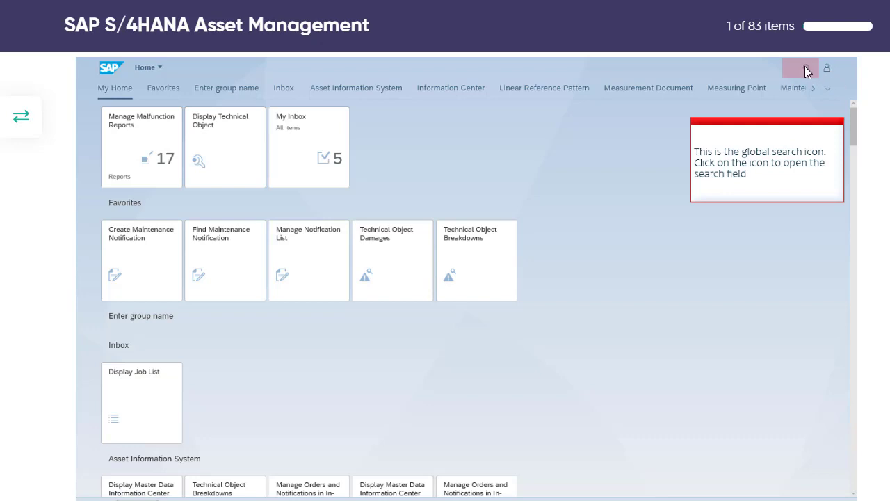
pyautogui.click(800, 66)
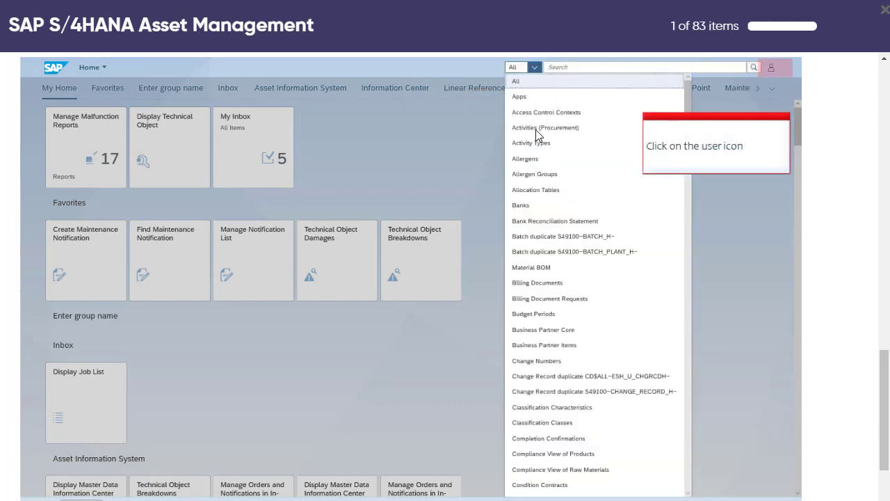
pyautogui.moveTo(553, 245)
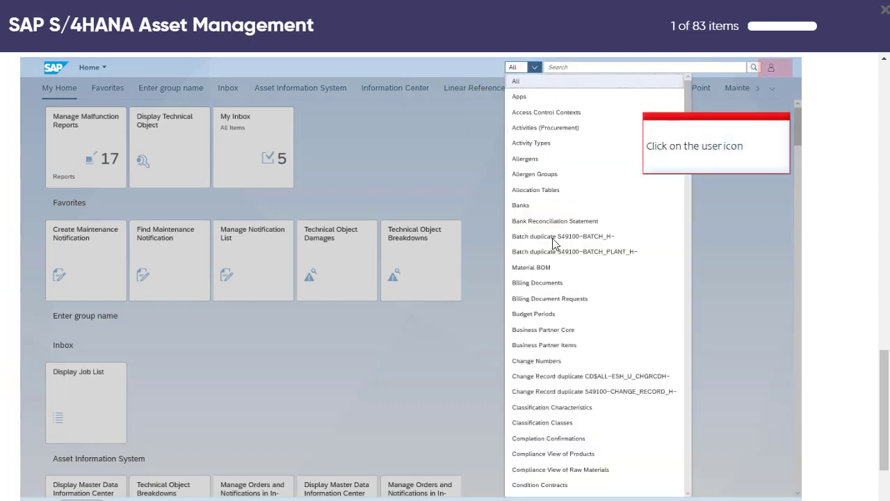
pyautogui.moveTo(742, 114)
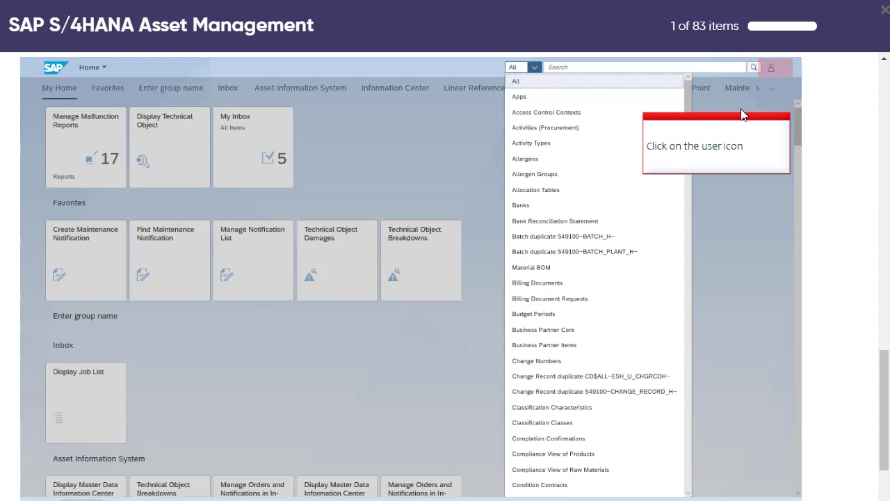
pyautogui.moveTo(772, 70)
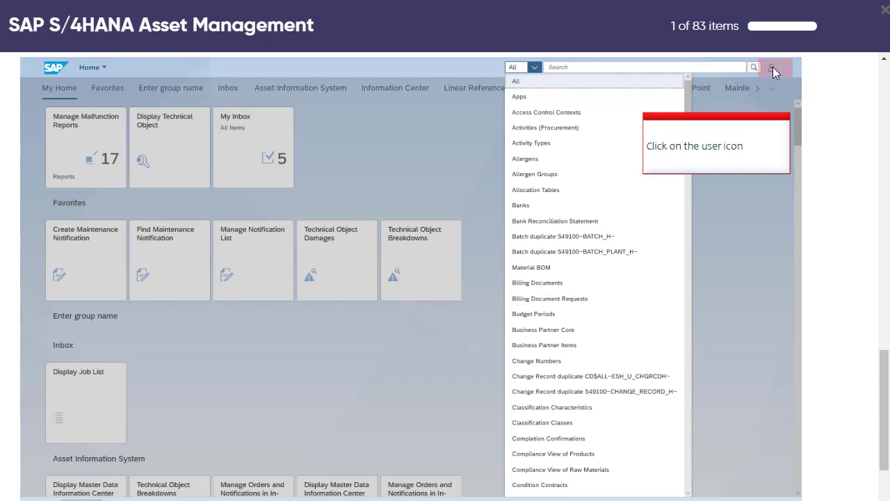
pyautogui.click(772, 67)
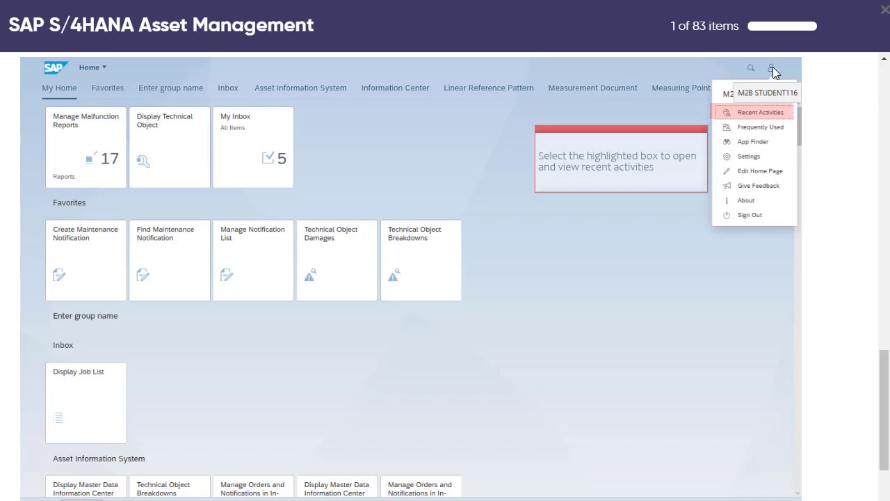
pyautogui.moveTo(749, 186)
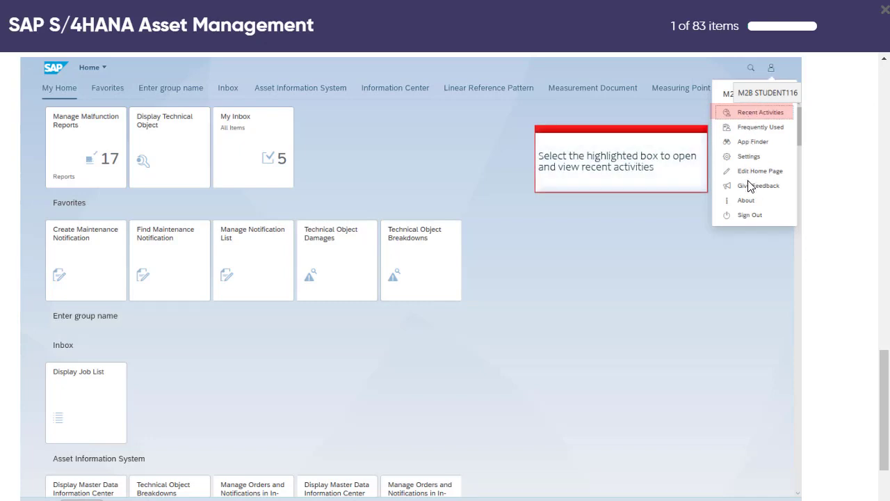
pyautogui.moveTo(751, 117)
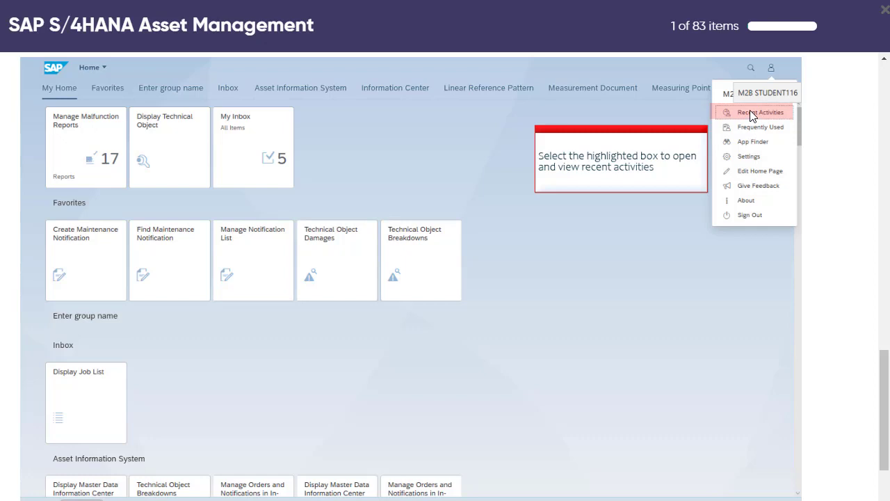
pyautogui.click(759, 111)
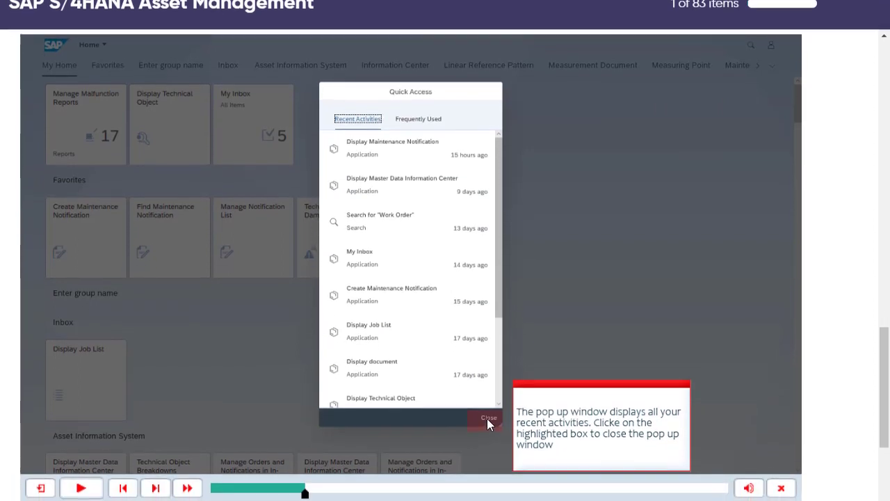
pyautogui.click(488, 418)
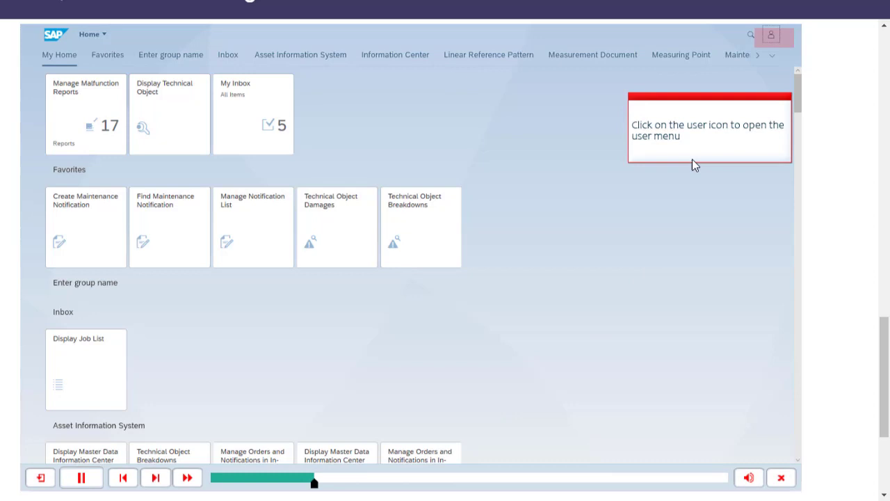
pyautogui.click(770, 67)
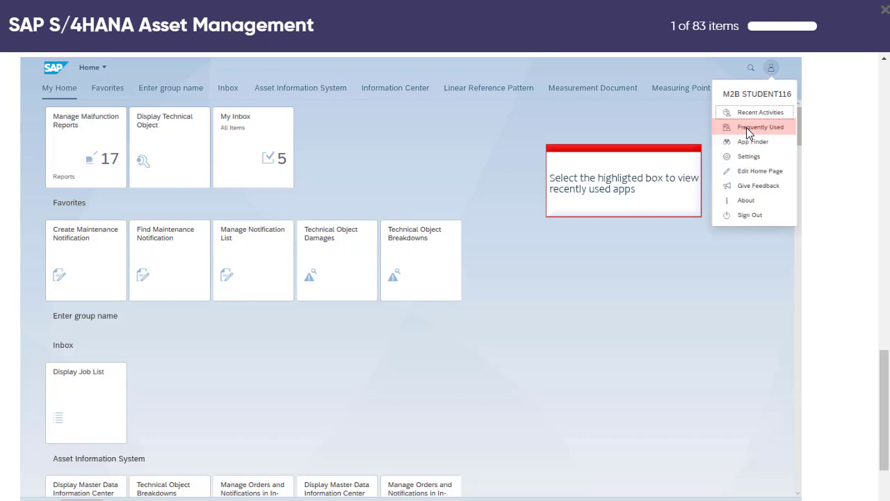
pyautogui.click(759, 112)
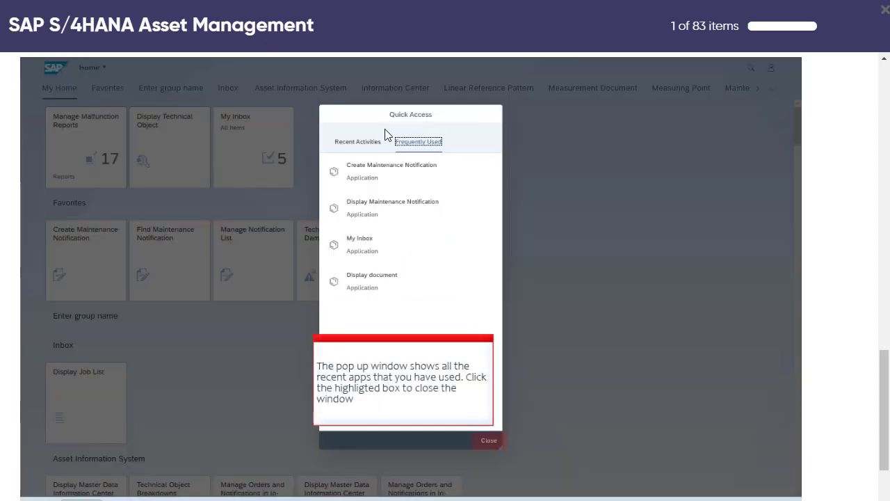
pyautogui.moveTo(328, 234)
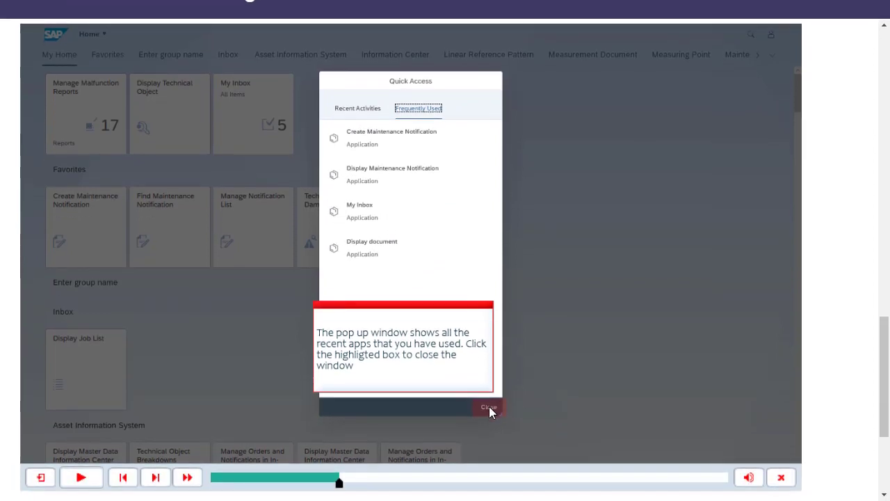
pyautogui.click(488, 406)
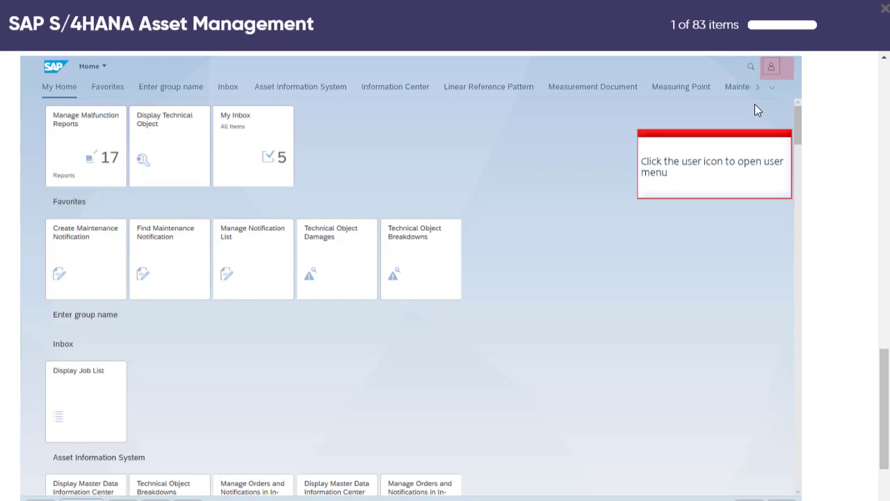
# Reach the App Finder catalog from the user menu.
pyautogui.click(770, 67)
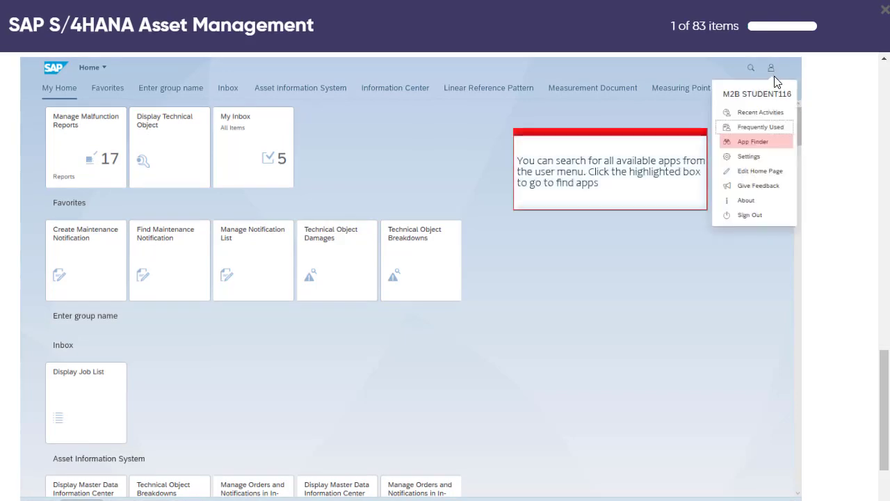
pyautogui.moveTo(751, 143)
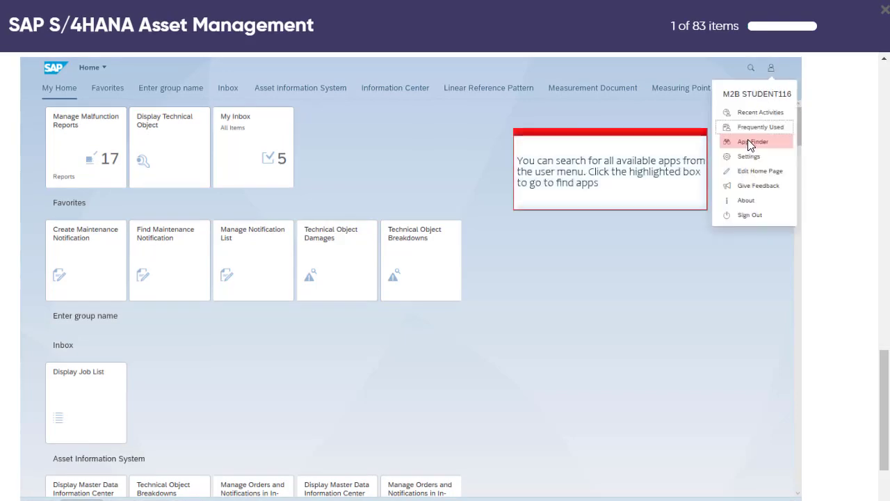
pyautogui.moveTo(753, 142)
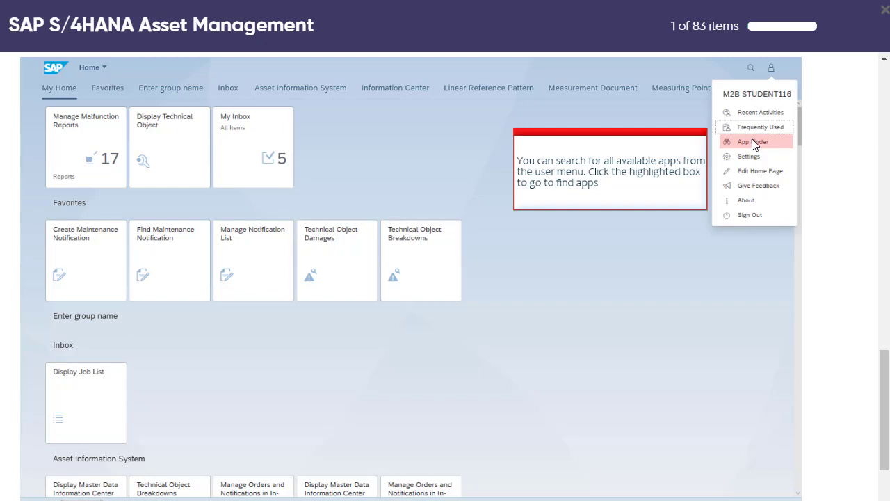
pyautogui.click(743, 141)
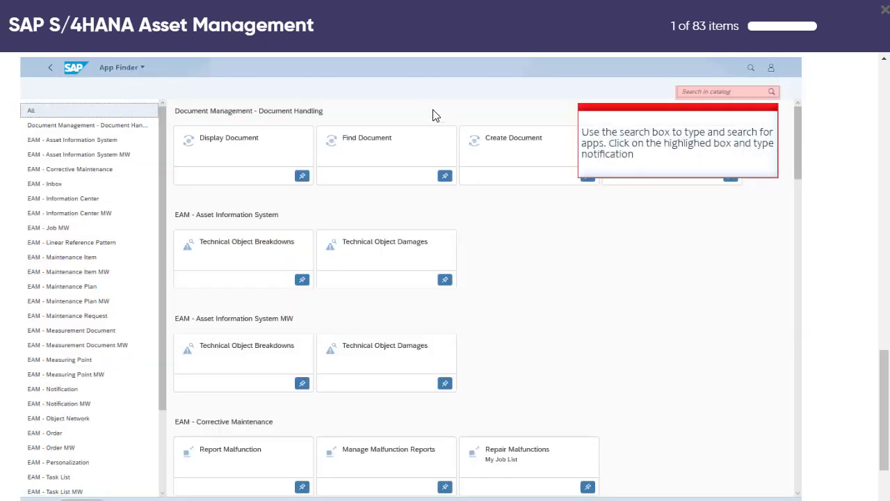
pyautogui.moveTo(415, 109)
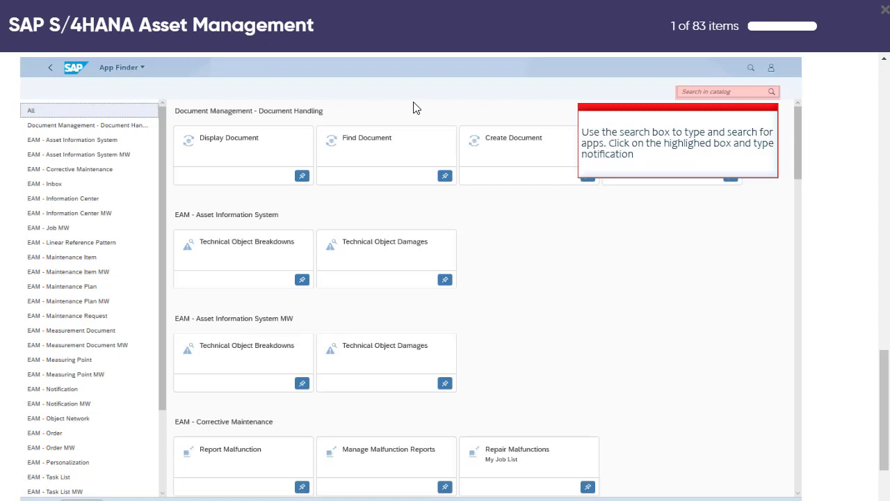
pyautogui.moveTo(740, 96)
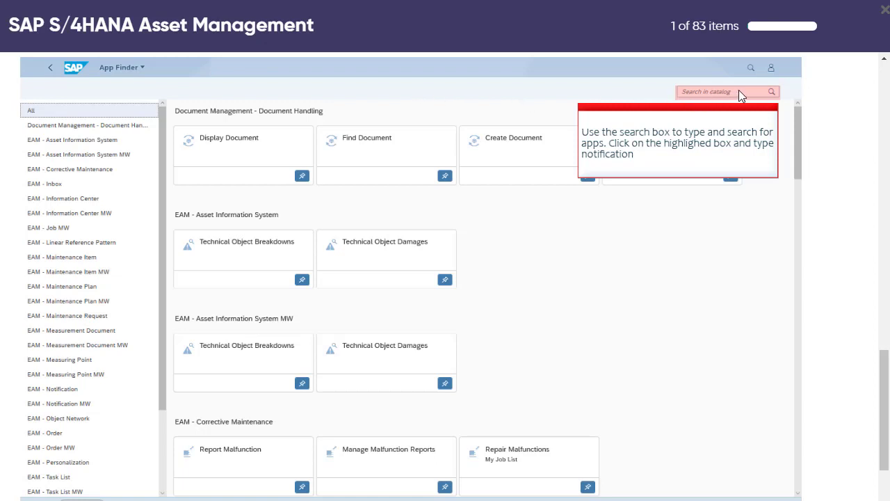
pyautogui.moveTo(704, 94)
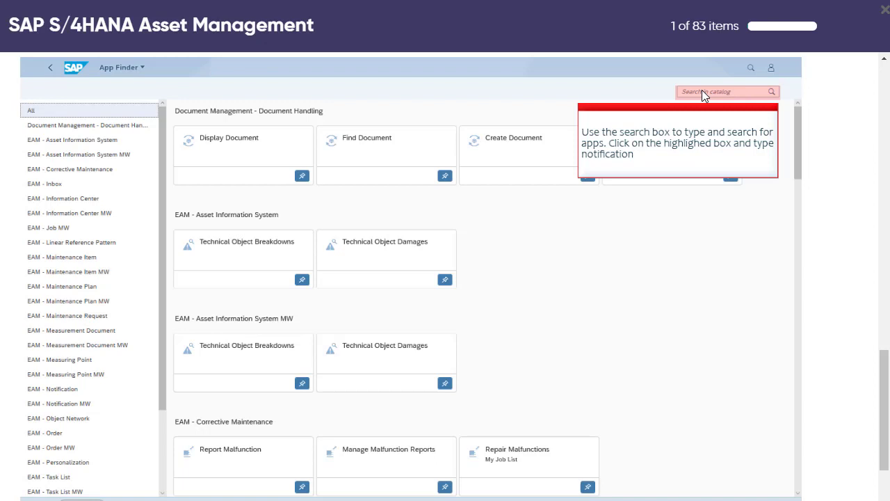
# Search the catalog for 'Notification' to list the matching maintenance notification apps.
pyautogui.write('Notification')
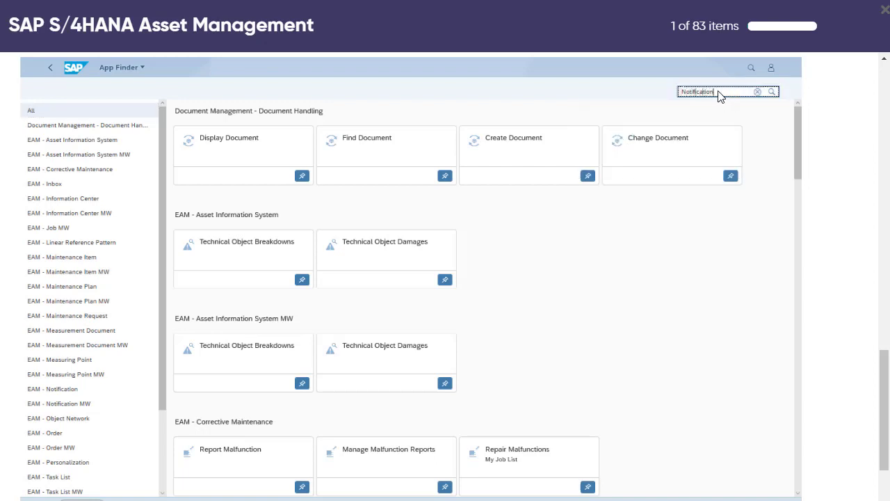
pyautogui.click(772, 92)
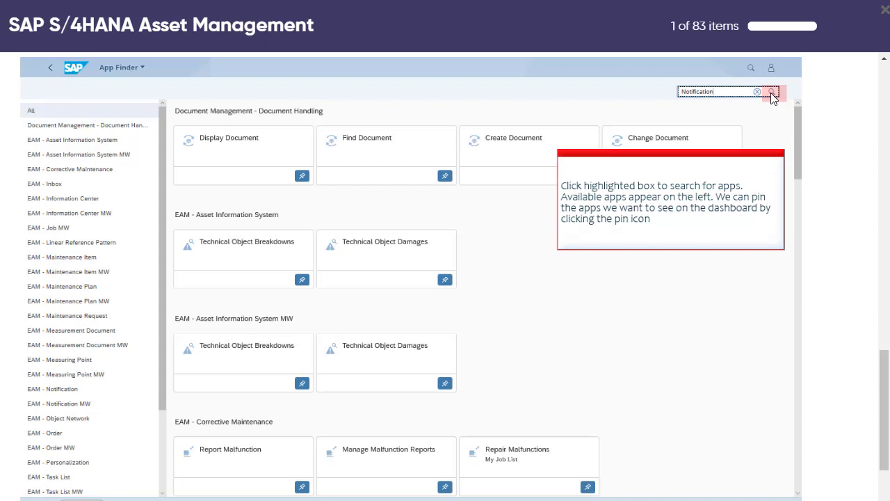
pyautogui.click(774, 92)
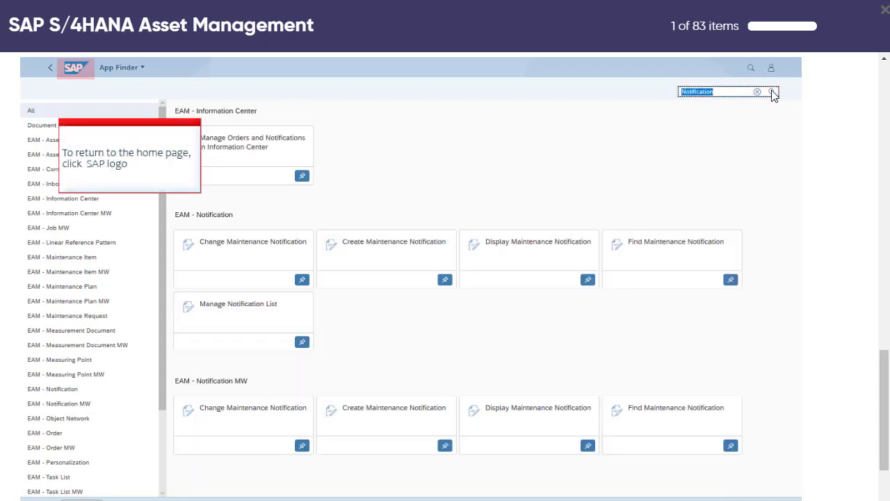
pyautogui.moveTo(299, 145)
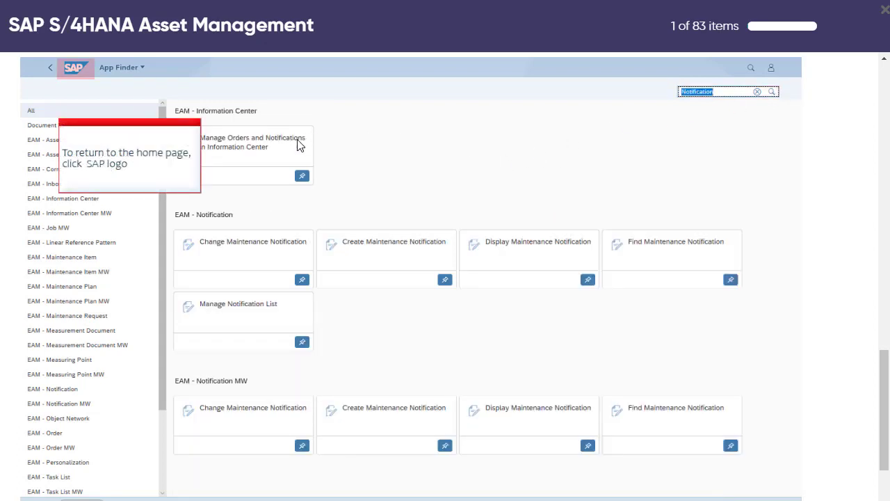
pyautogui.moveTo(217, 359)
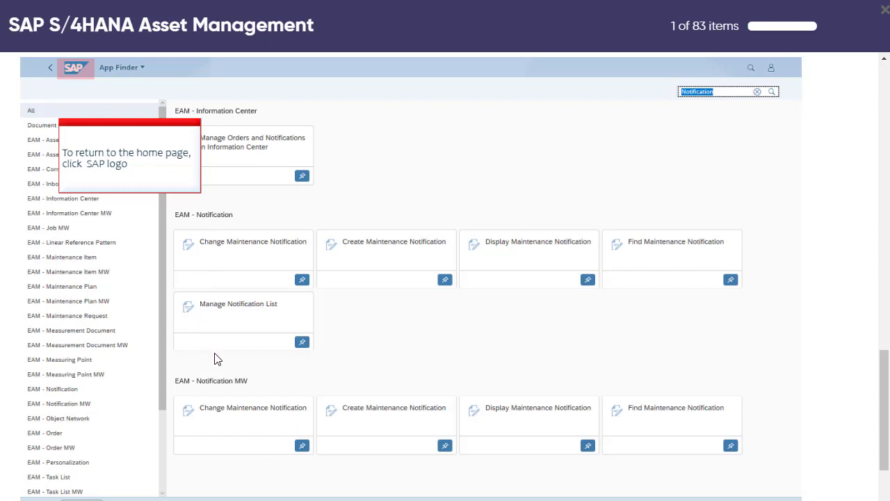
pyautogui.moveTo(390, 206)
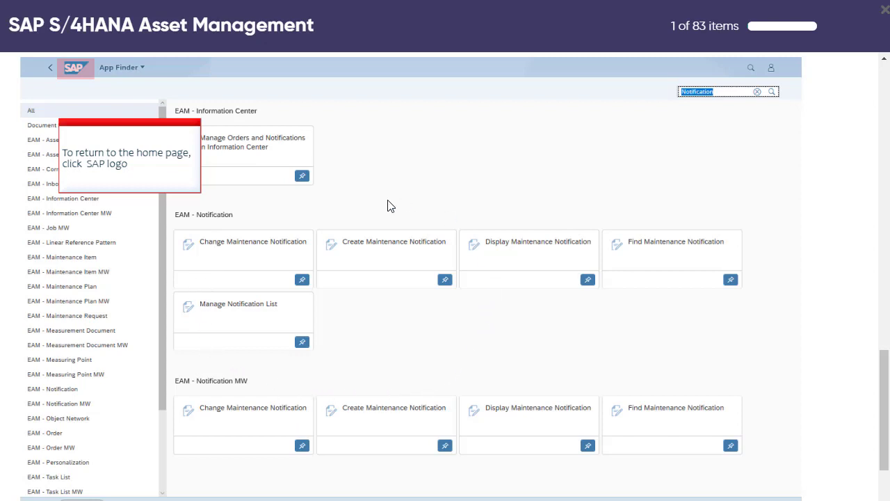
pyautogui.moveTo(436, 295)
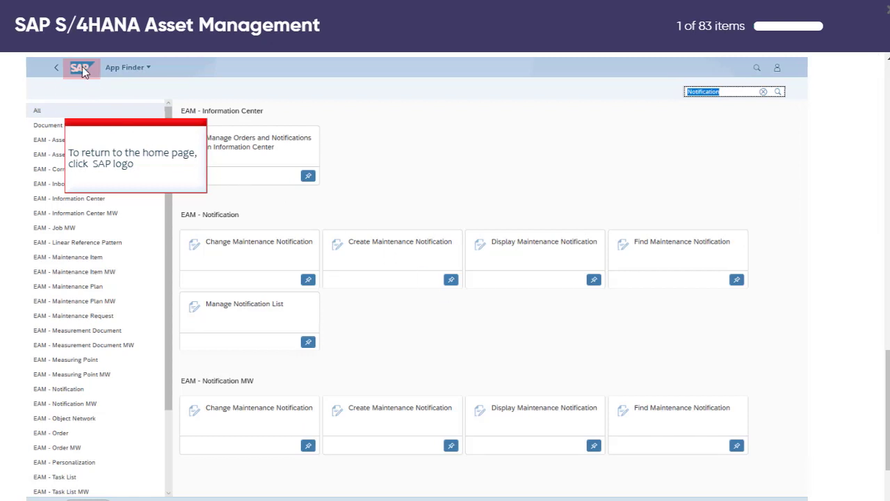
# In user Settings > Appearance, select the SAP Belize Deep theme.
pyautogui.click(80, 67)
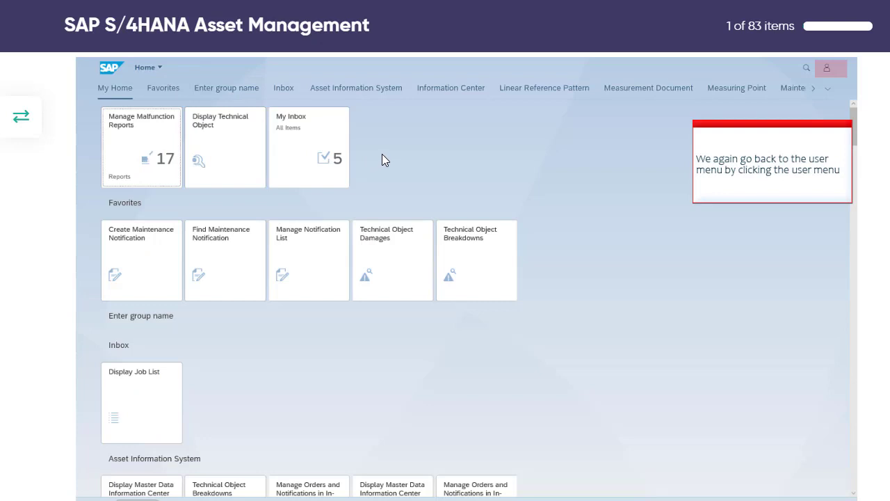
pyautogui.moveTo(264, 137)
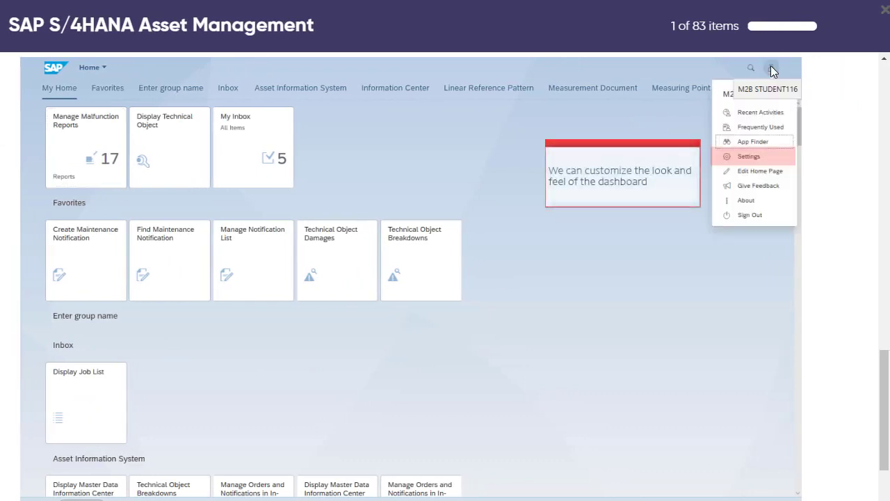
pyautogui.moveTo(742, 160)
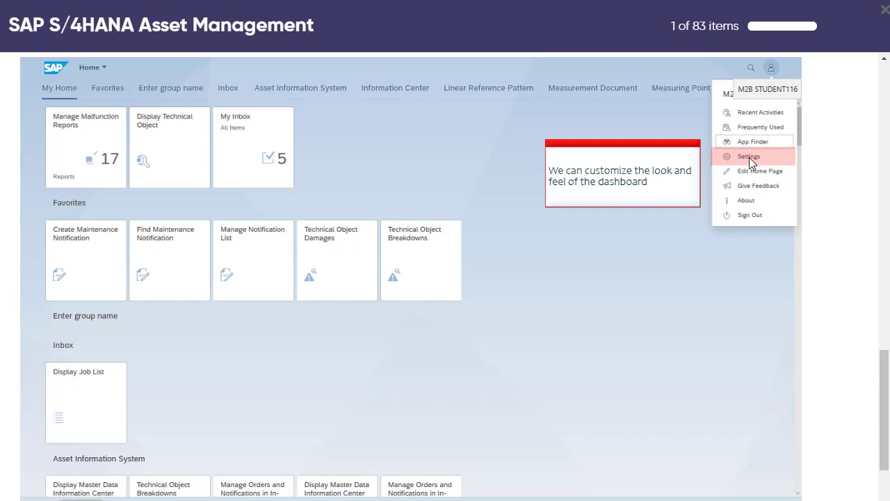
pyautogui.click(748, 156)
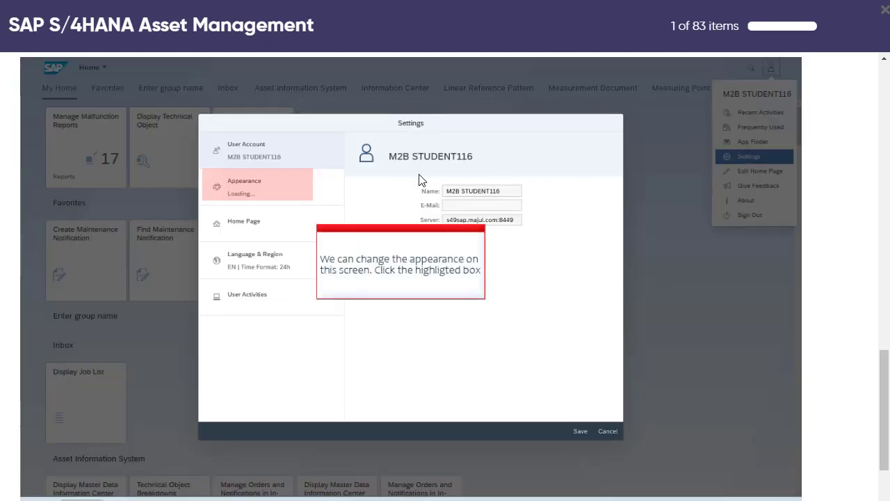
pyautogui.moveTo(290, 161)
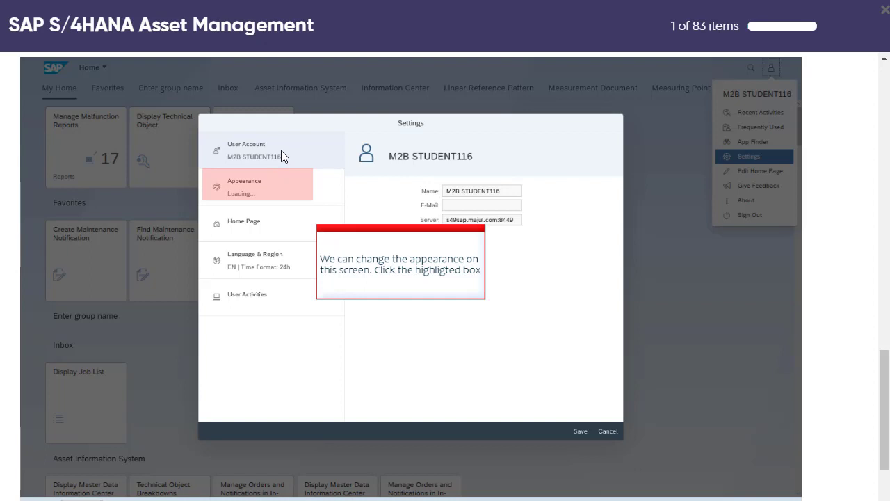
pyautogui.moveTo(270, 200)
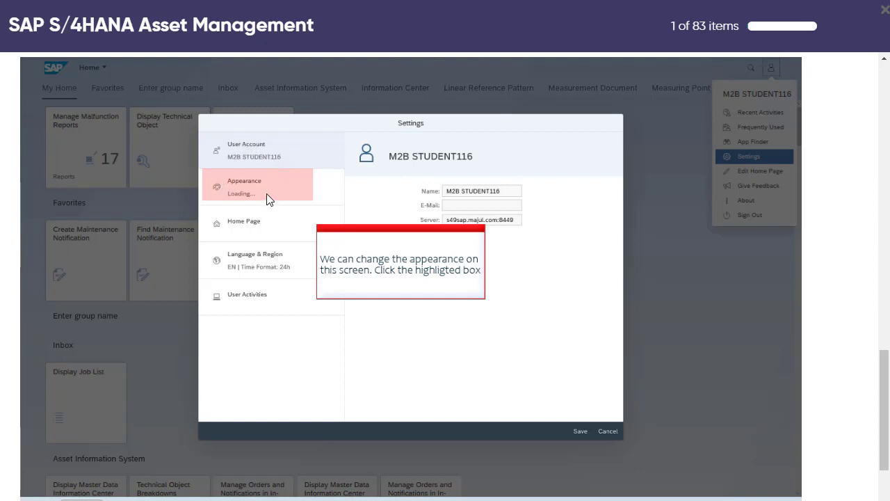
pyautogui.moveTo(267, 186)
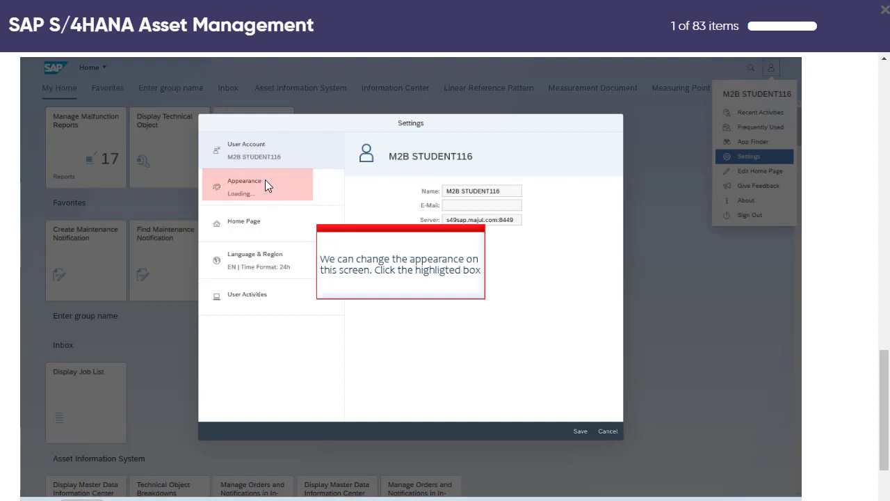
pyautogui.moveTo(263, 295)
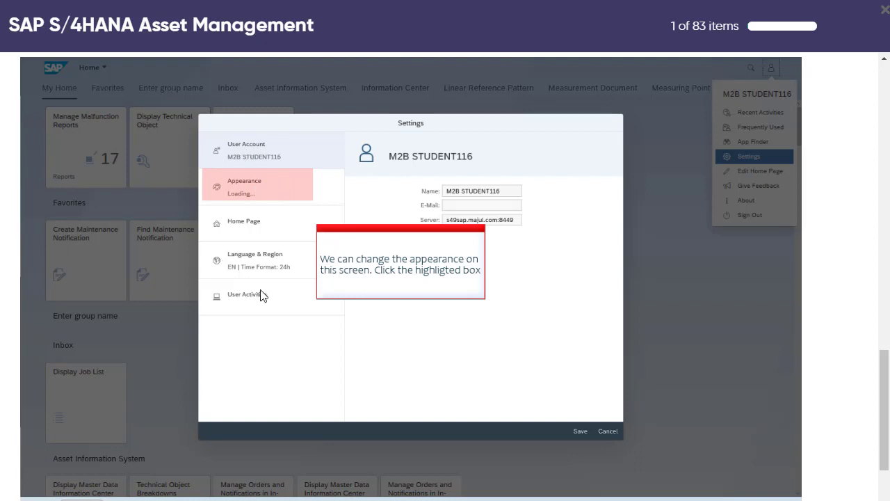
pyautogui.click(245, 184)
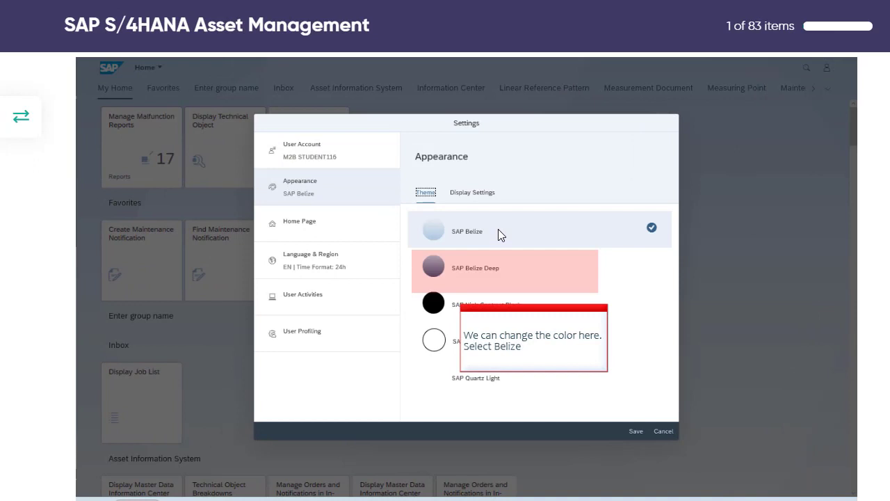
pyautogui.moveTo(448, 270)
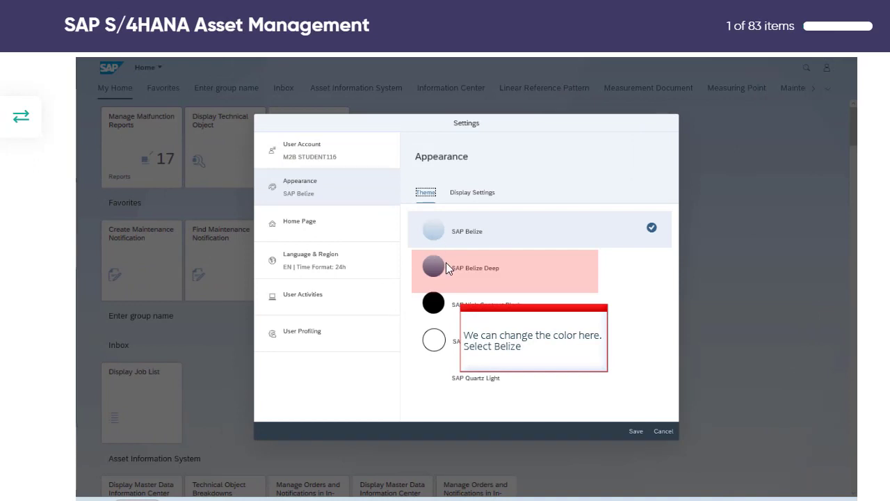
pyautogui.moveTo(475, 239)
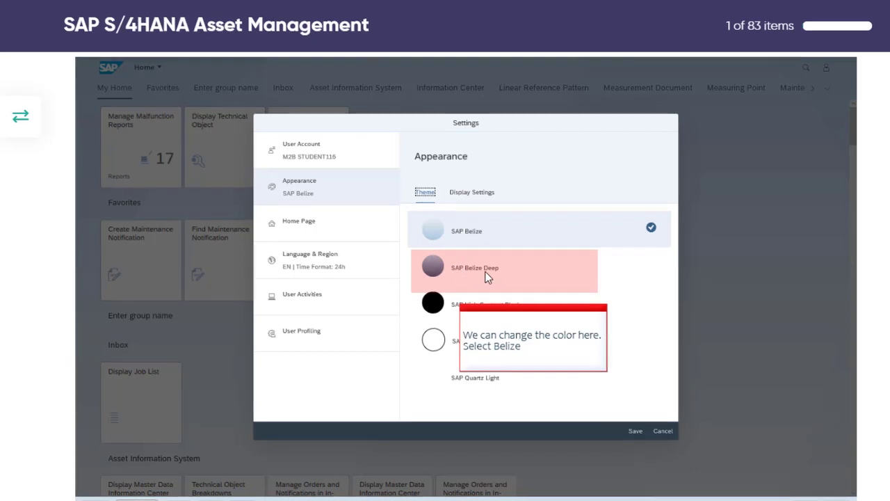
pyautogui.click(473, 267)
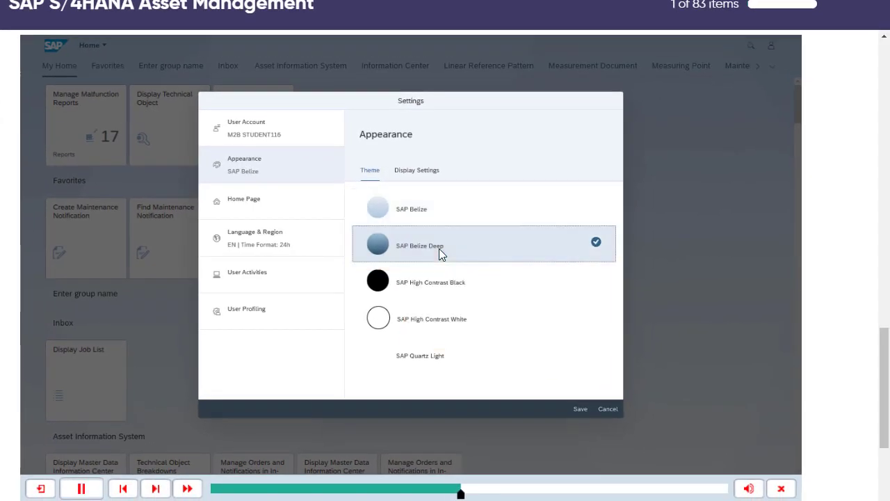
# Save the Belize Deep theme, then switch back to SAP Belize in Settings and save again.
pyautogui.click(580, 408)
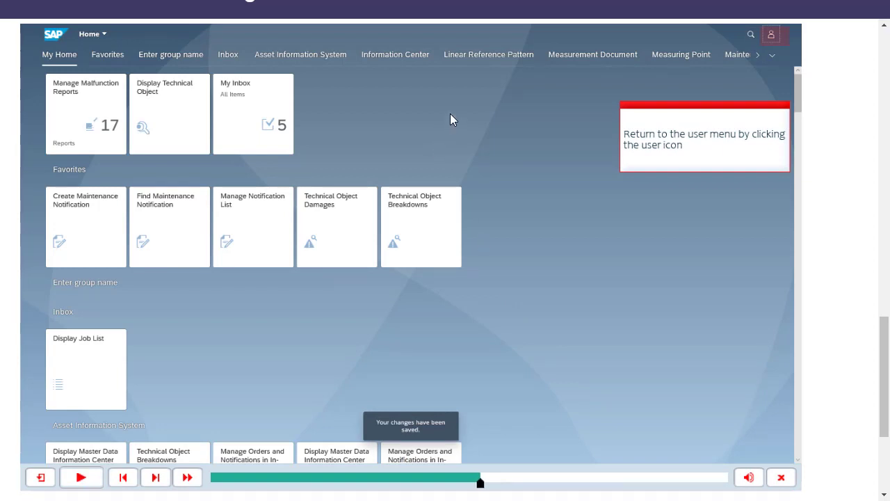
pyautogui.moveTo(535, 189)
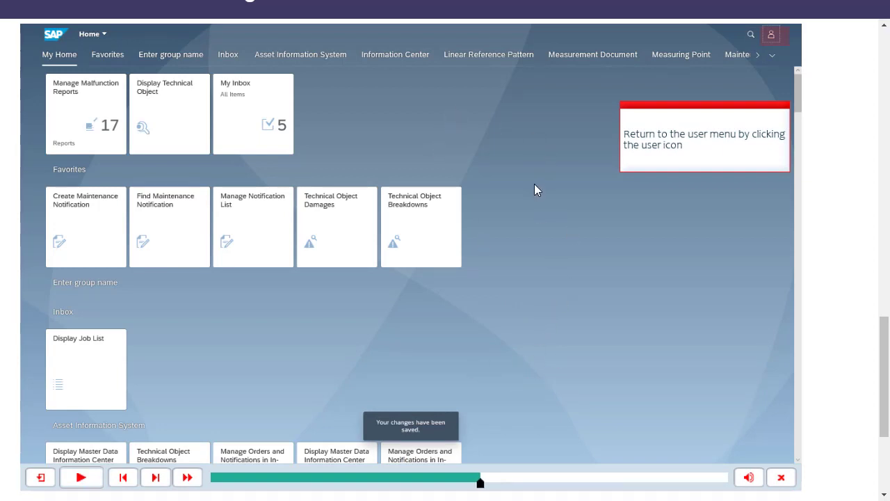
pyautogui.moveTo(771, 42)
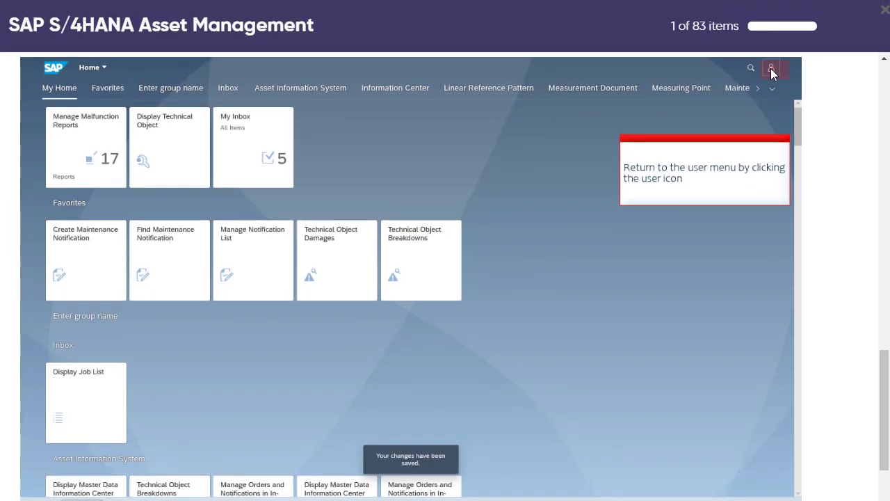
pyautogui.click(770, 67)
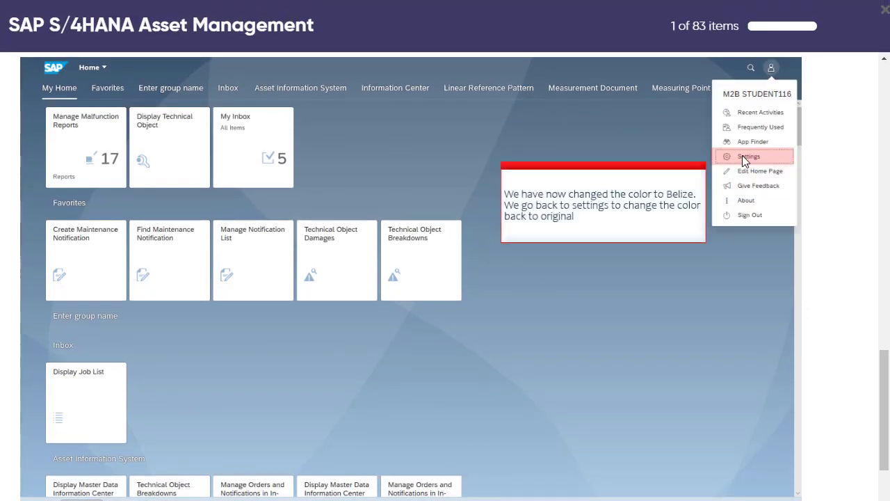
pyautogui.click(749, 156)
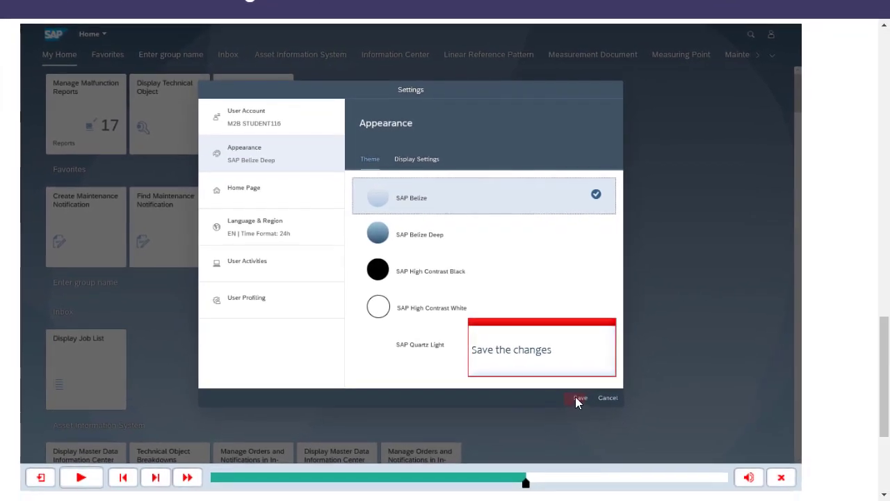
pyautogui.click(578, 398)
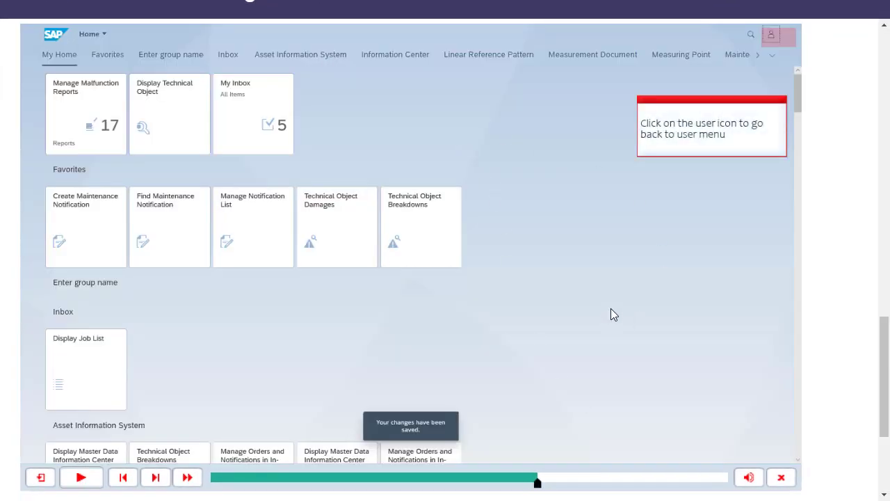
pyautogui.moveTo(710, 232)
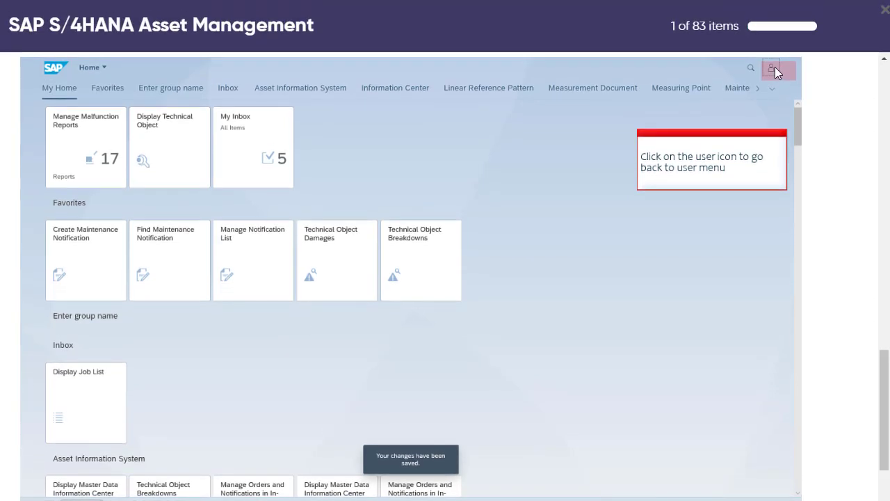
# Choose Edit Home Page from the user menu to enter home page editing mode.
pyautogui.click(770, 67)
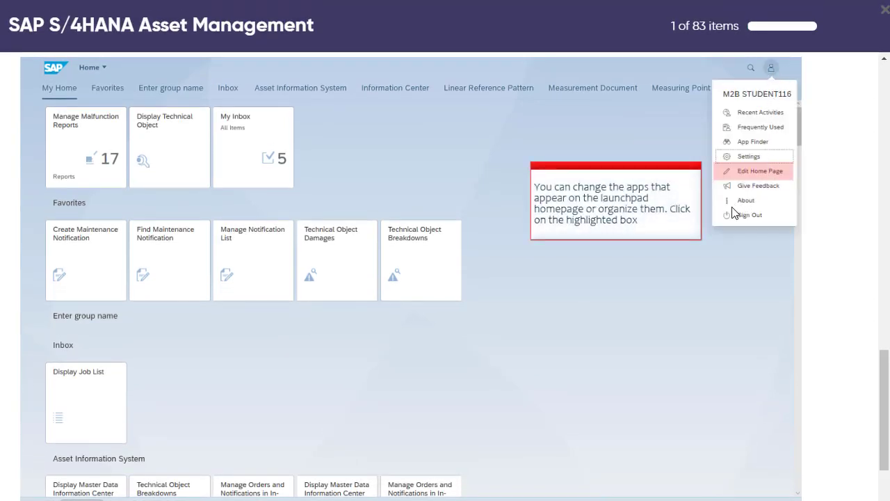
pyautogui.moveTo(765, 182)
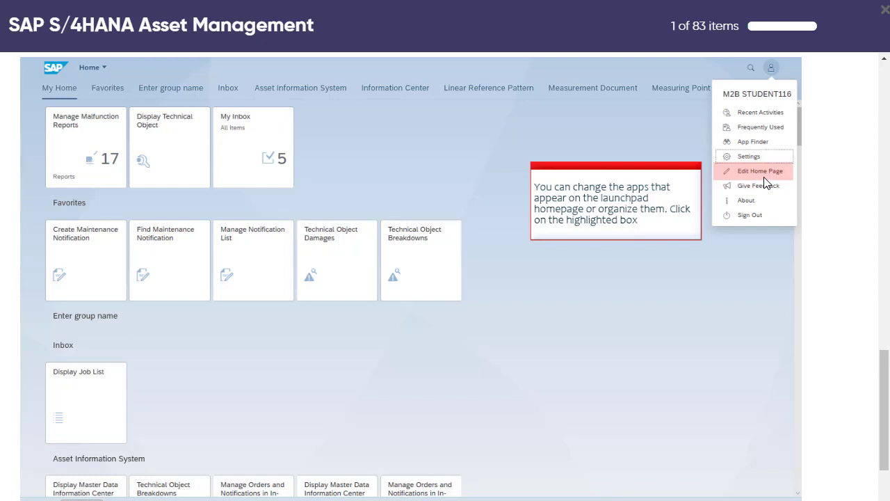
pyautogui.moveTo(757, 174)
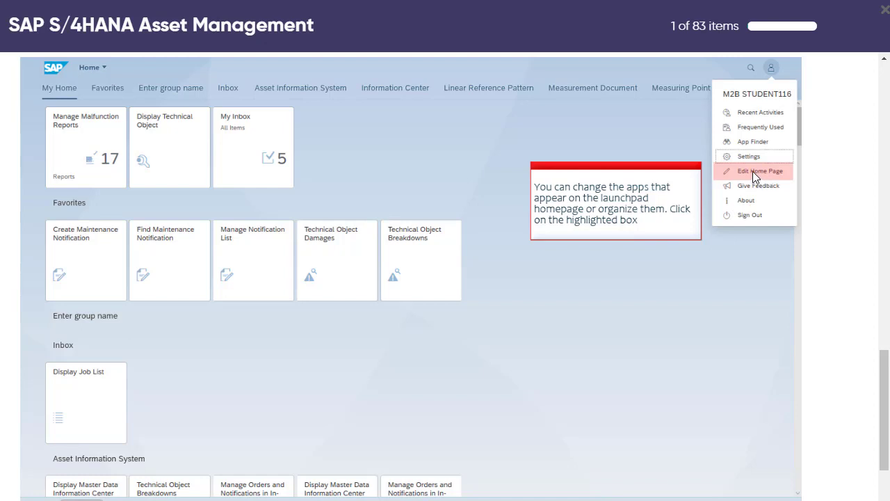
pyautogui.moveTo(764, 175)
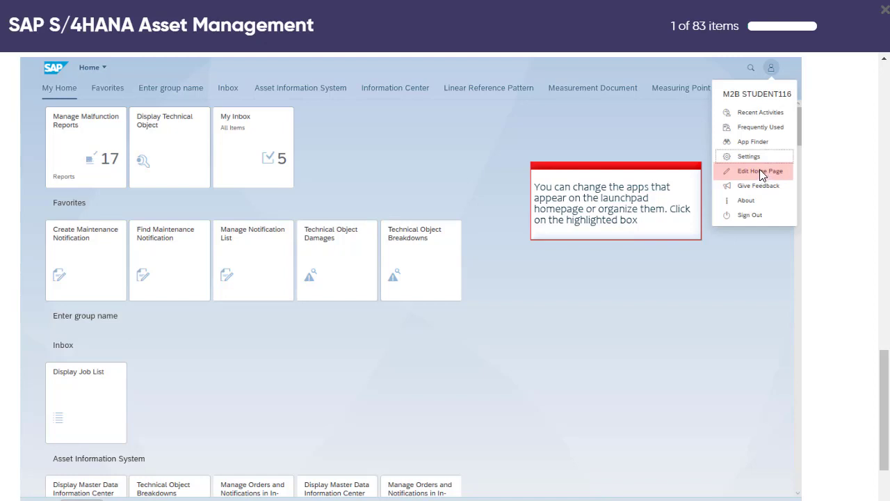
pyautogui.moveTo(587, 279)
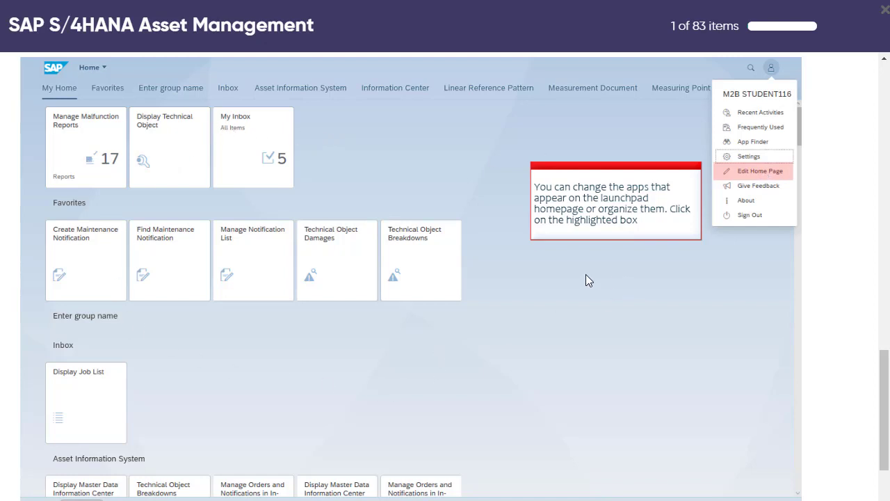
pyautogui.moveTo(257, 150)
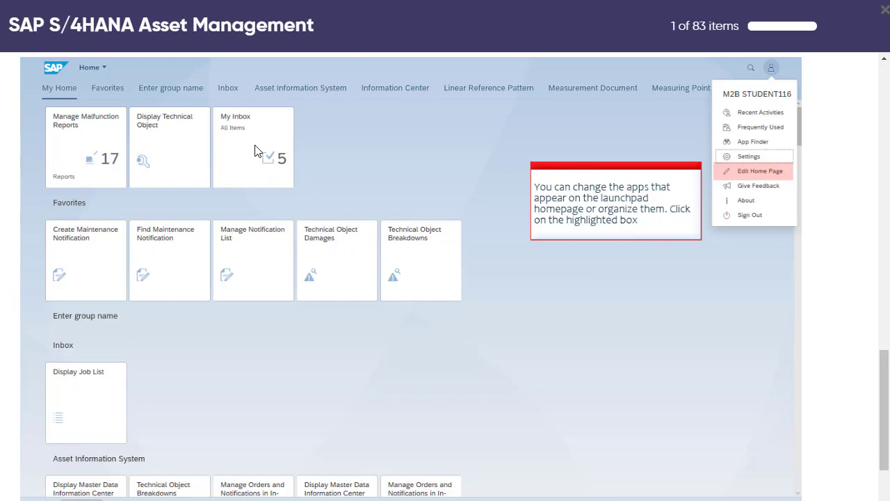
pyautogui.moveTo(410, 262)
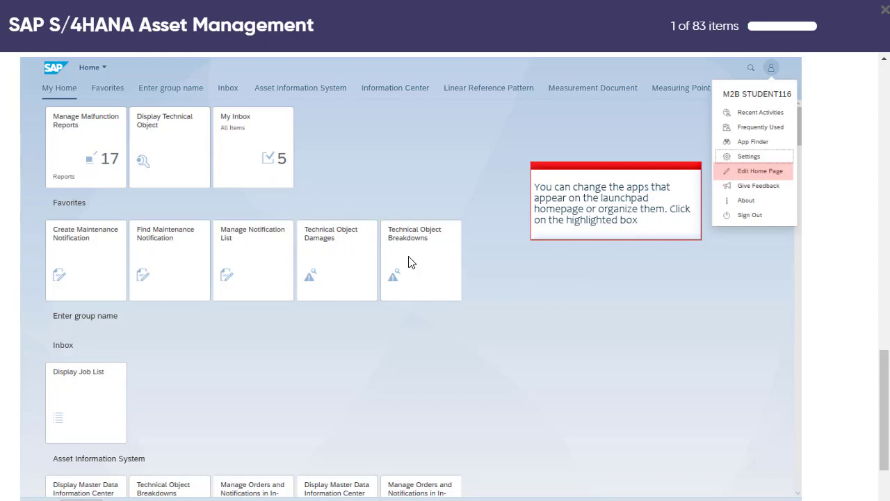
pyautogui.moveTo(428, 220)
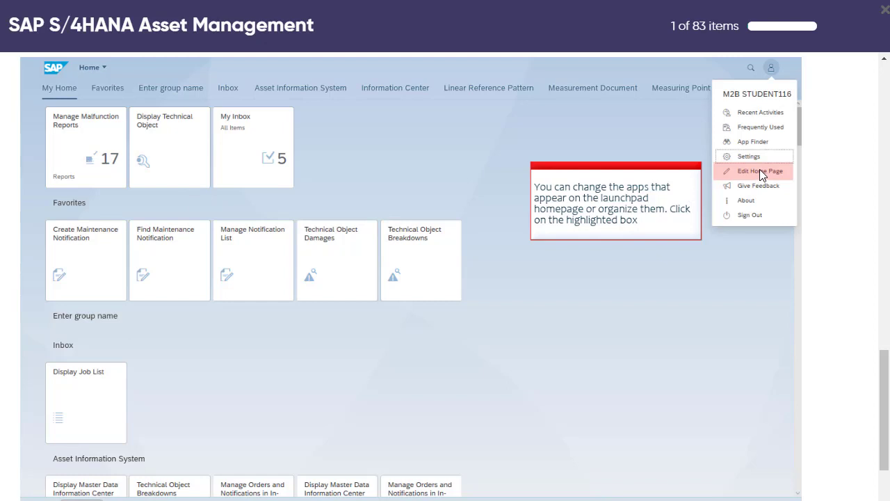
pyautogui.click(759, 172)
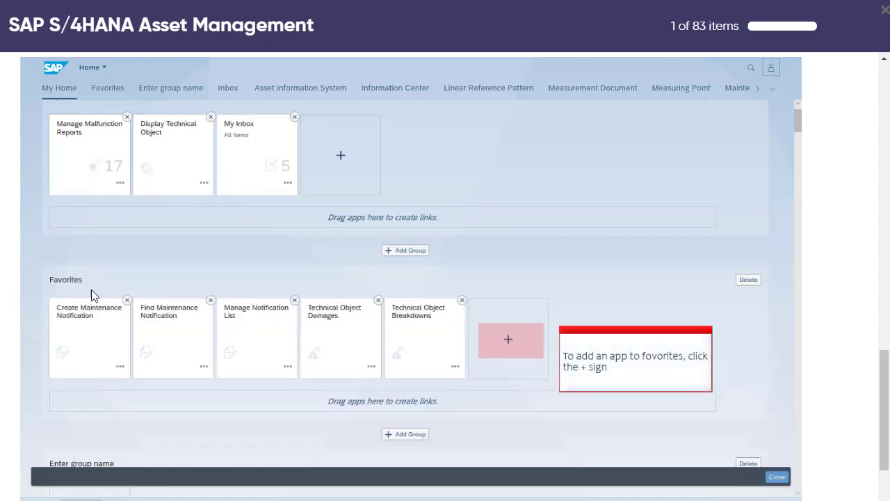
pyautogui.moveTo(75, 303)
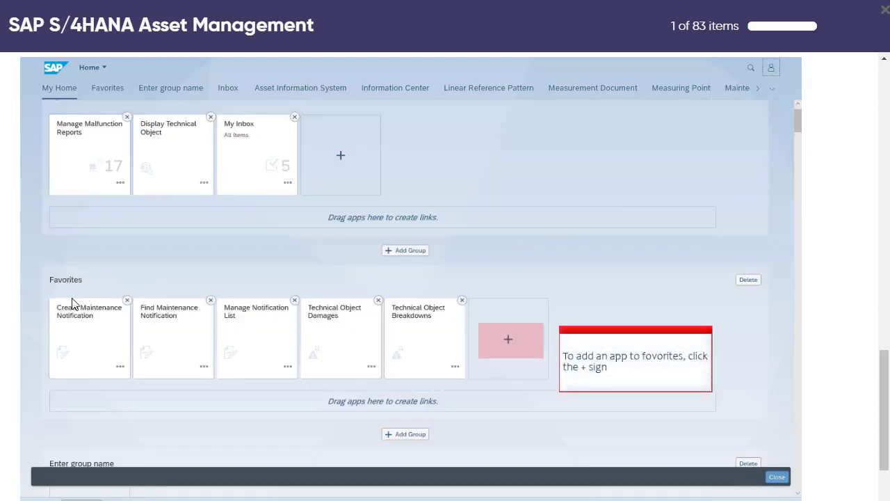
pyautogui.moveTo(509, 340)
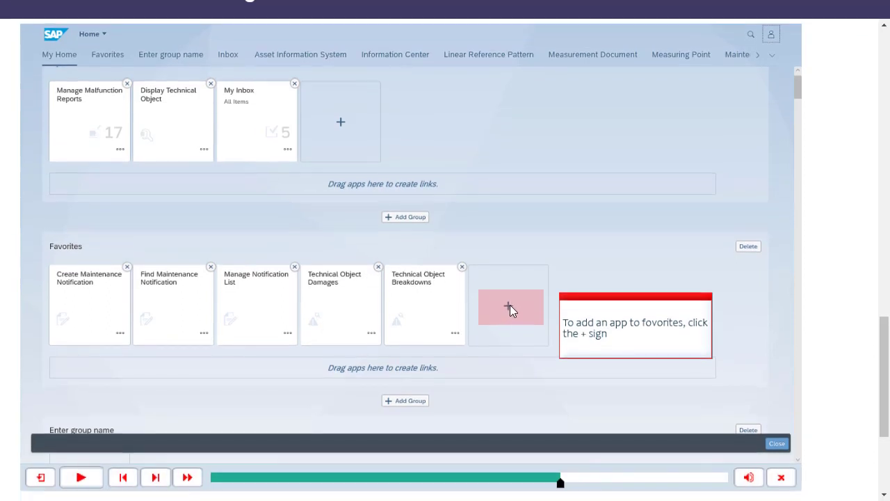
# Add the Find Document tile to the Favorites group and save the home page changes.
pyautogui.click(511, 308)
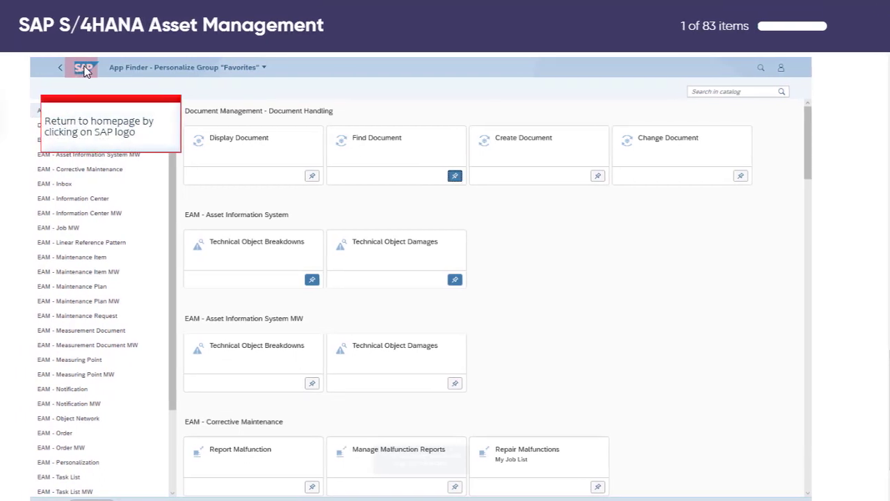
pyautogui.click(84, 67)
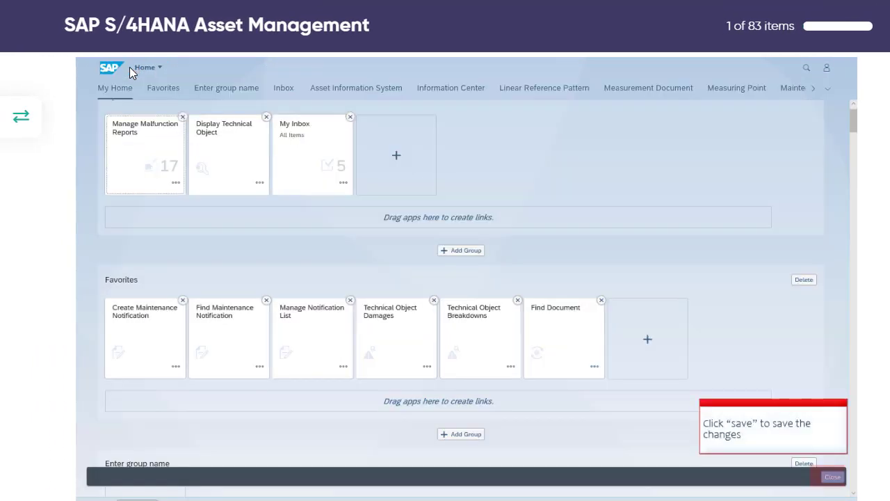
pyautogui.moveTo(537, 338)
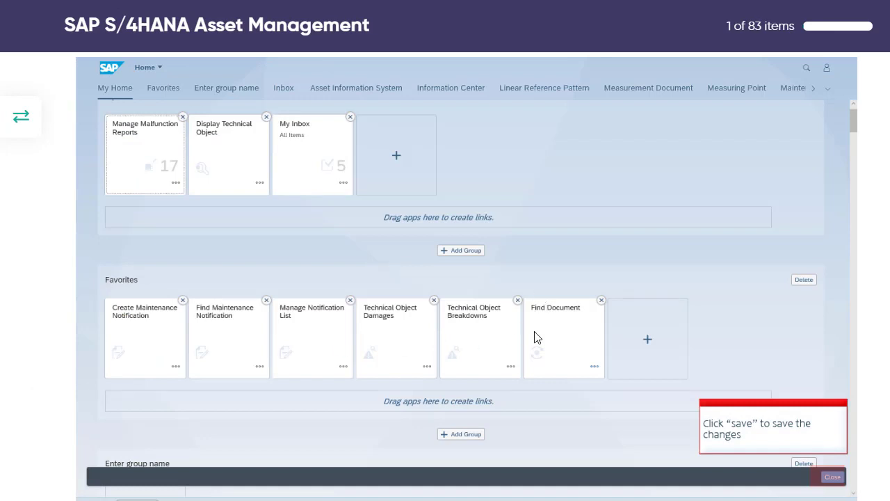
pyautogui.moveTo(561, 292)
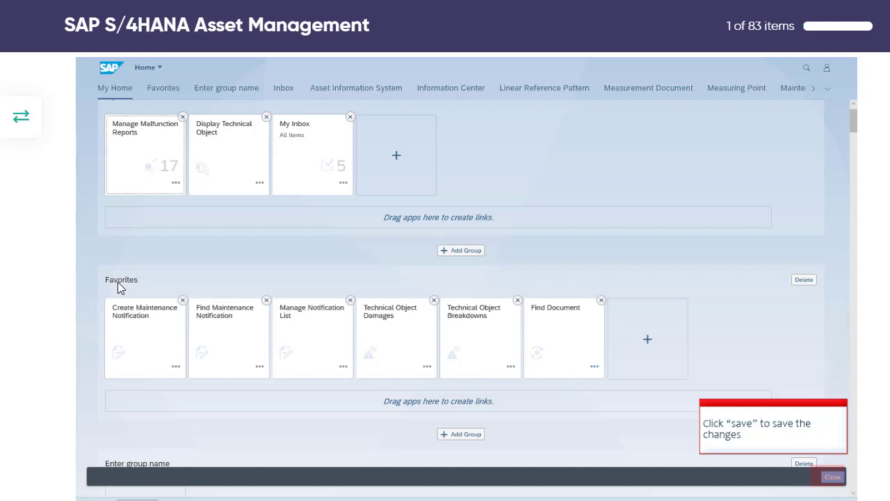
pyautogui.moveTo(556, 328)
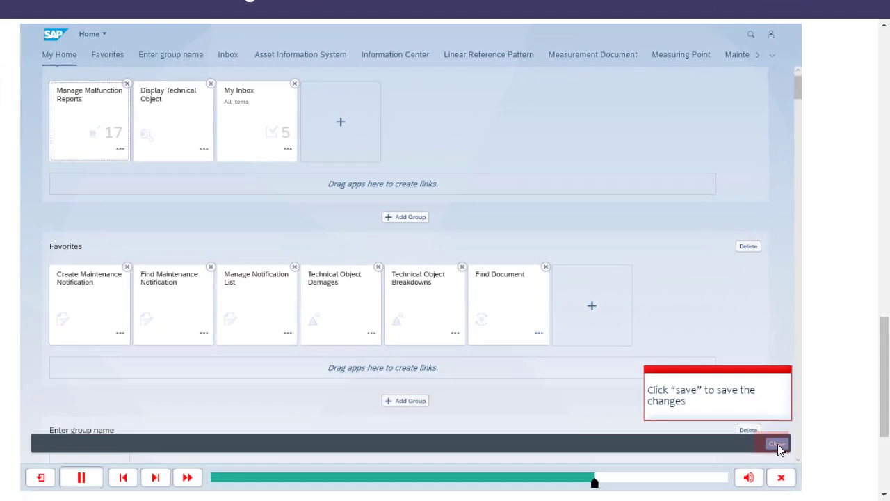
pyautogui.click(776, 443)
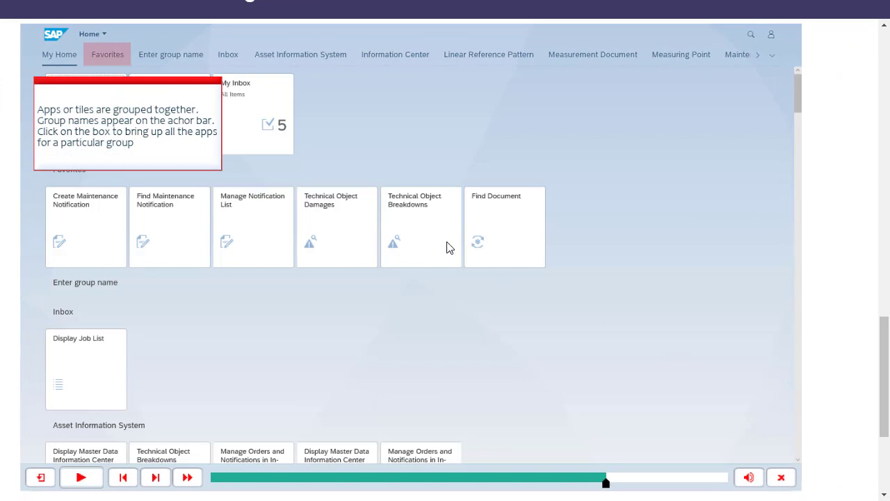
pyautogui.moveTo(275, 175)
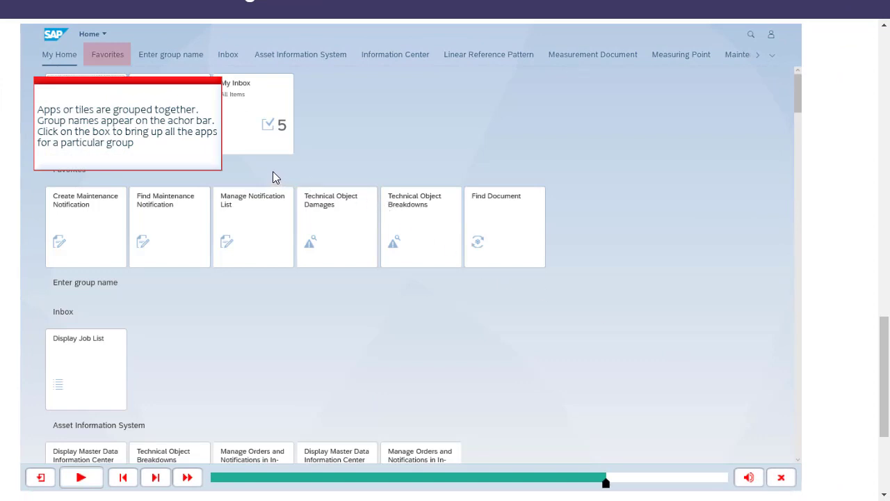
pyautogui.moveTo(234, 192)
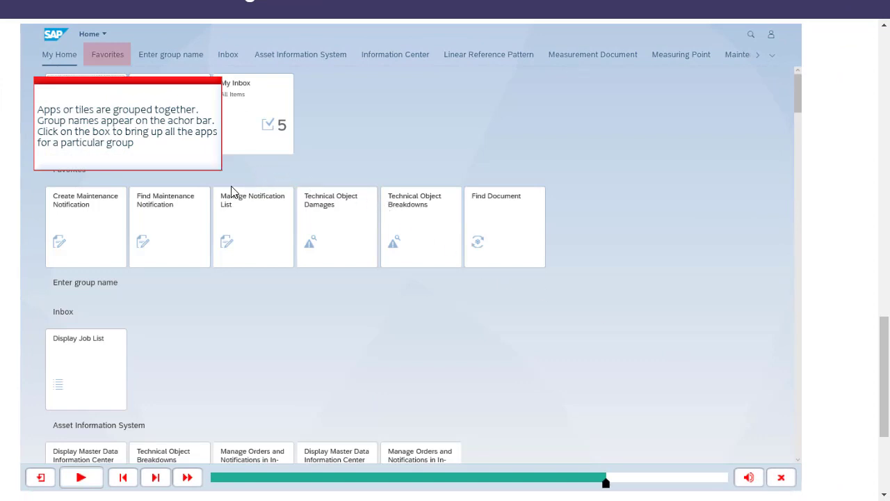
pyautogui.moveTo(178, 220)
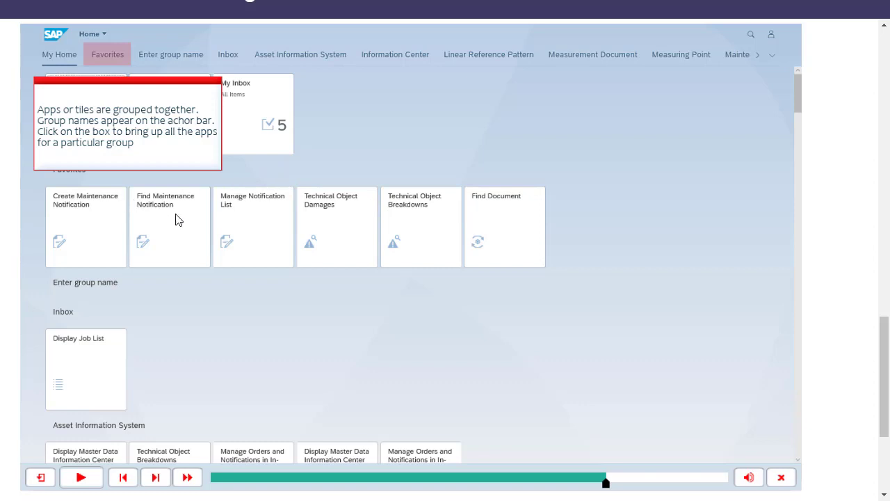
pyautogui.moveTo(173, 203)
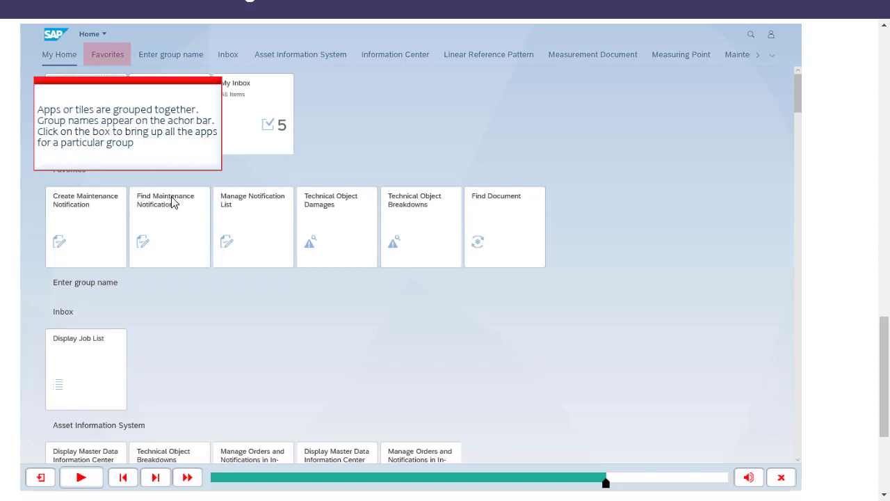
pyautogui.moveTo(231, 203)
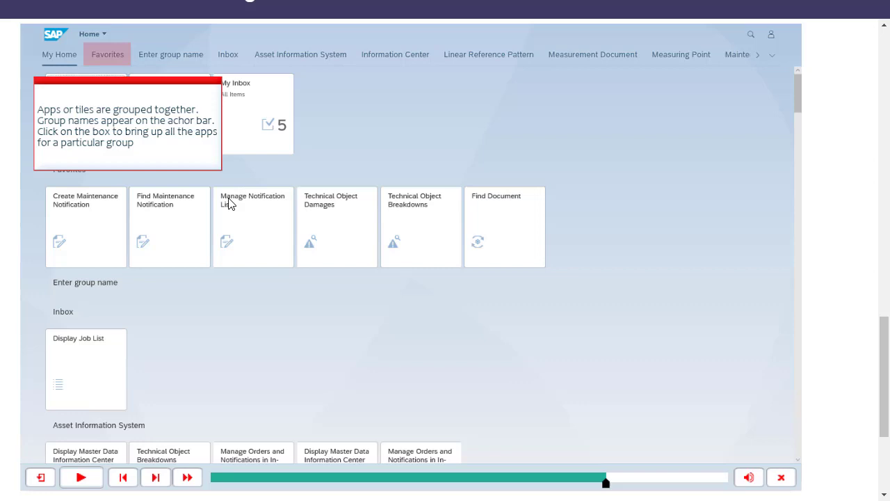
pyautogui.moveTo(70, 64)
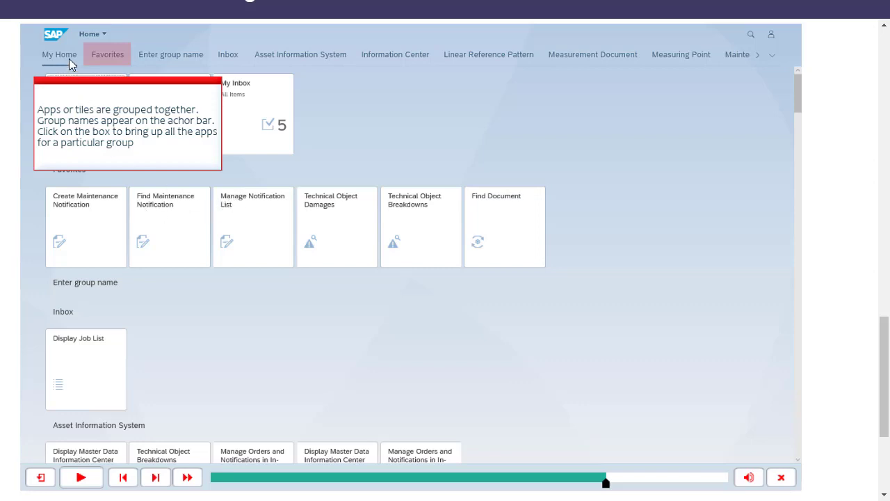
pyautogui.moveTo(198, 58)
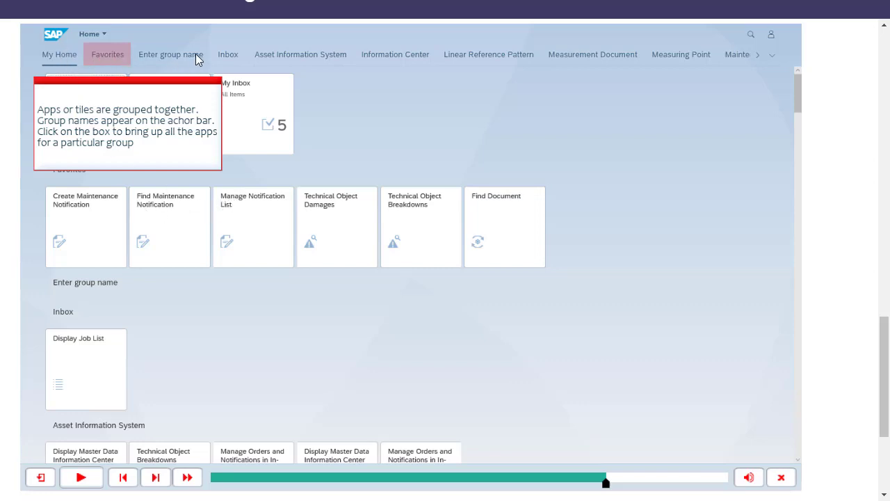
pyautogui.moveTo(264, 57)
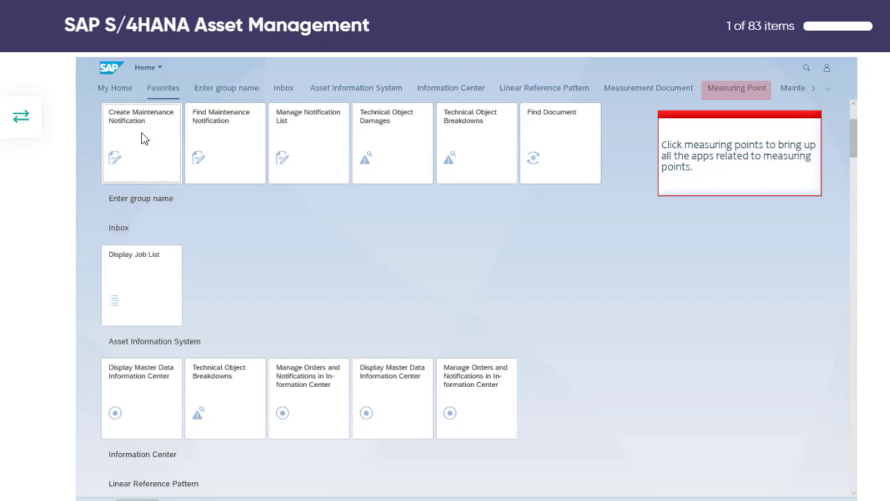
pyautogui.moveTo(347, 140)
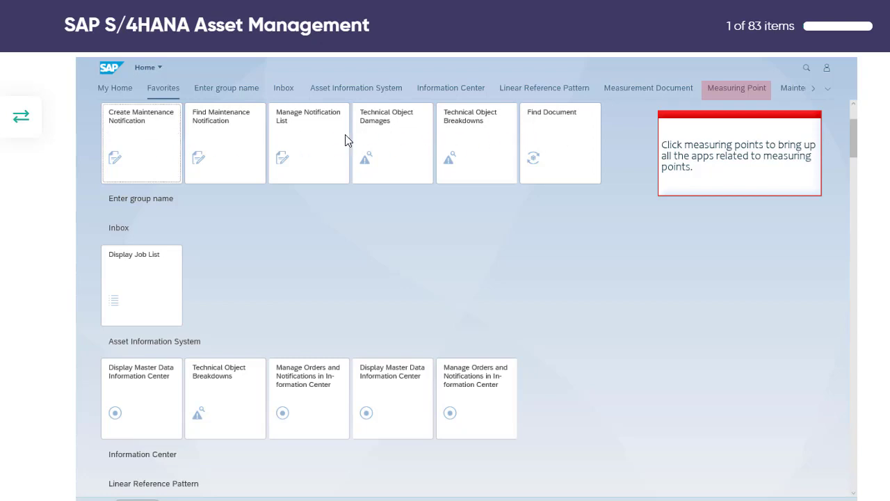
pyautogui.moveTo(175, 98)
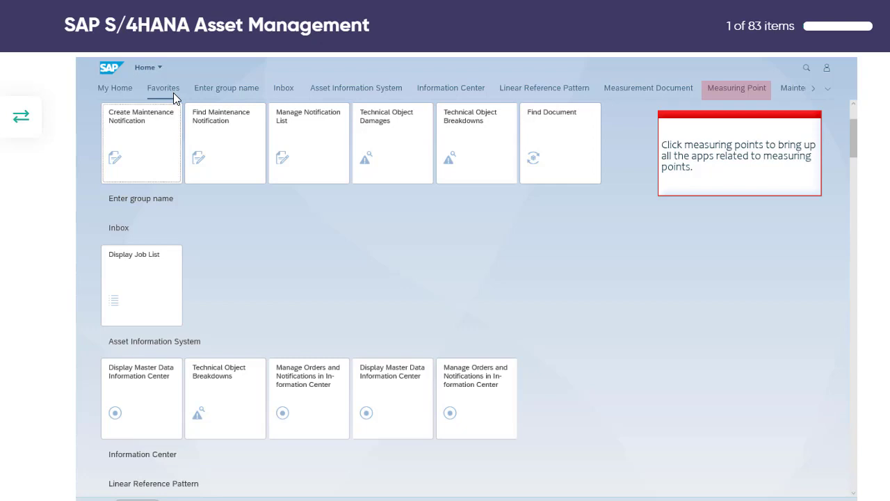
pyautogui.moveTo(737, 95)
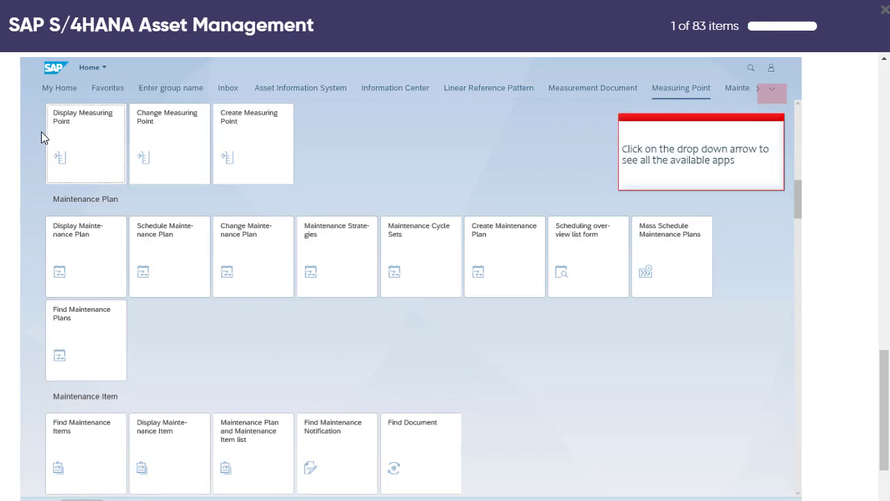
pyautogui.moveTo(279, 124)
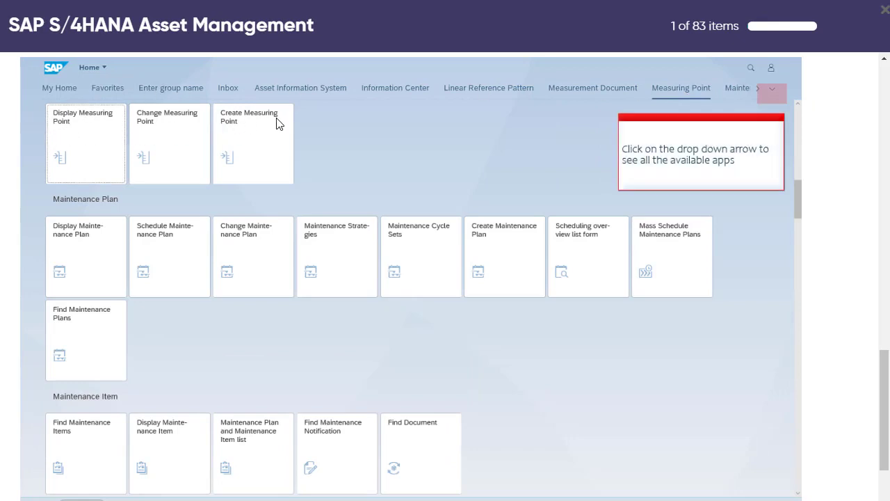
pyautogui.moveTo(402, 133)
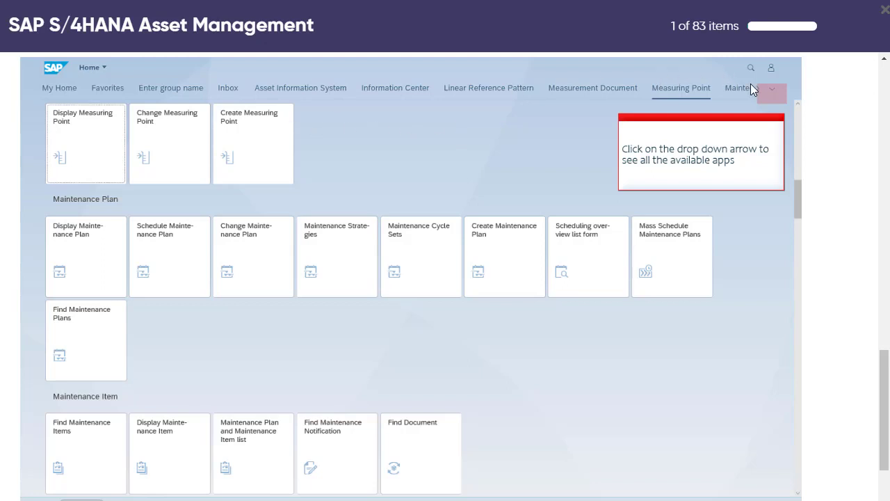
# Bring up the full list of app groups from the end of the anchor bar.
pyautogui.click(772, 89)
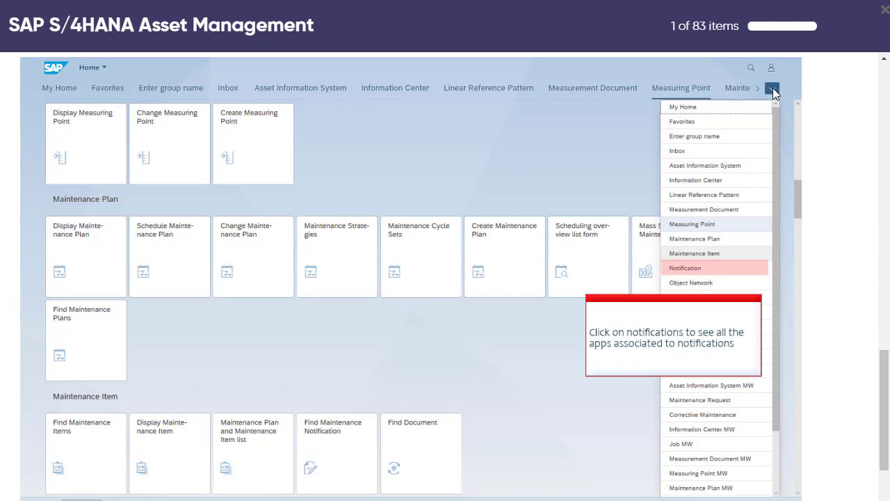
pyautogui.moveTo(708, 273)
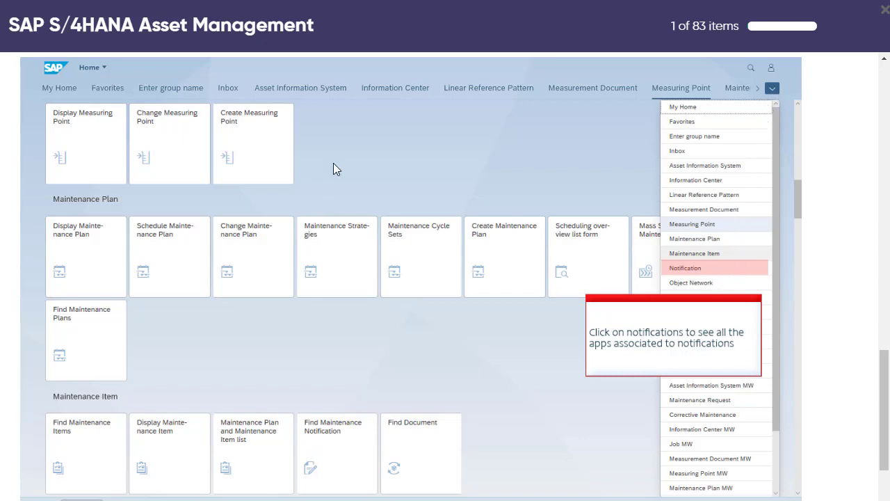
pyautogui.moveTo(576, 226)
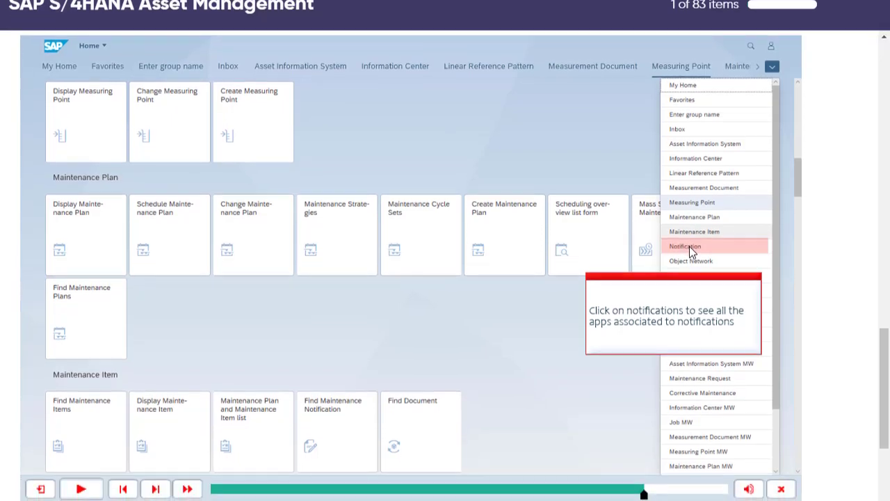
# Jump to the Notification group from the group list, then reach the user account menu.
pyautogui.click(684, 245)
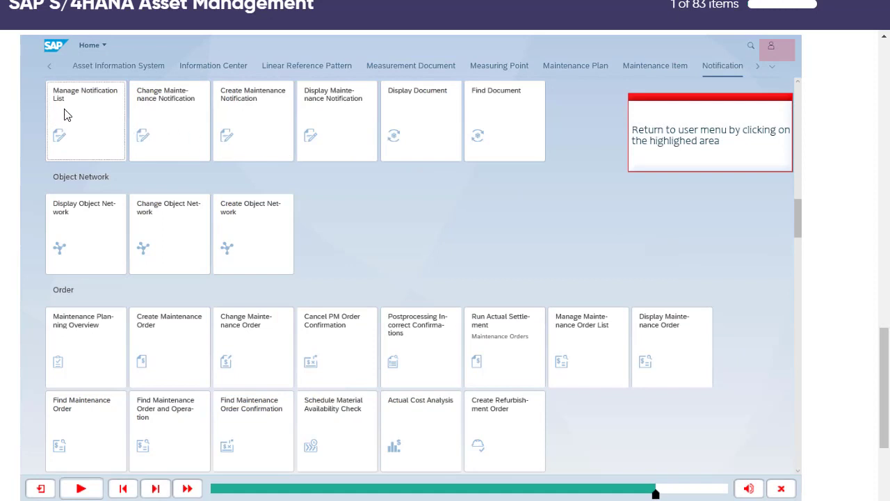
pyautogui.moveTo(101, 117)
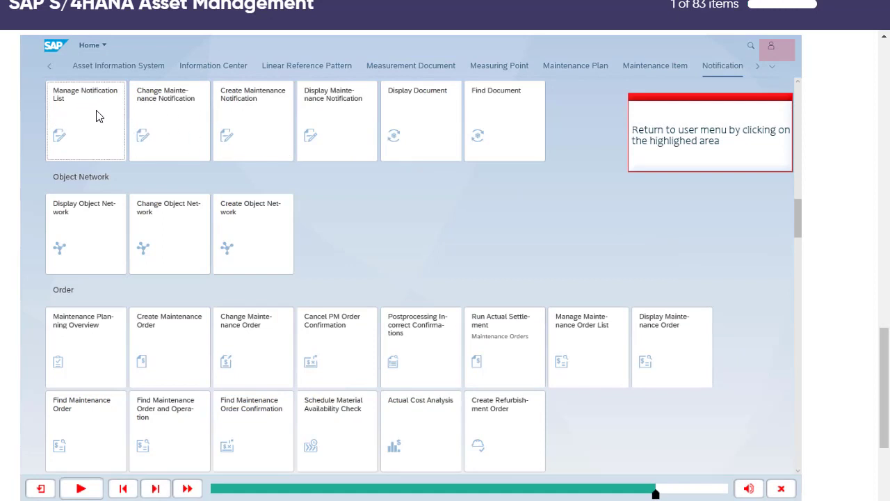
pyautogui.moveTo(323, 120)
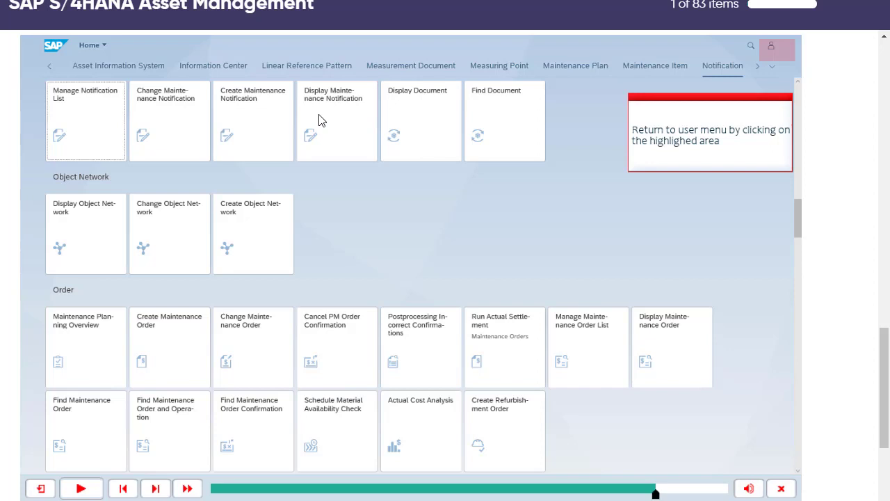
pyautogui.moveTo(200, 121)
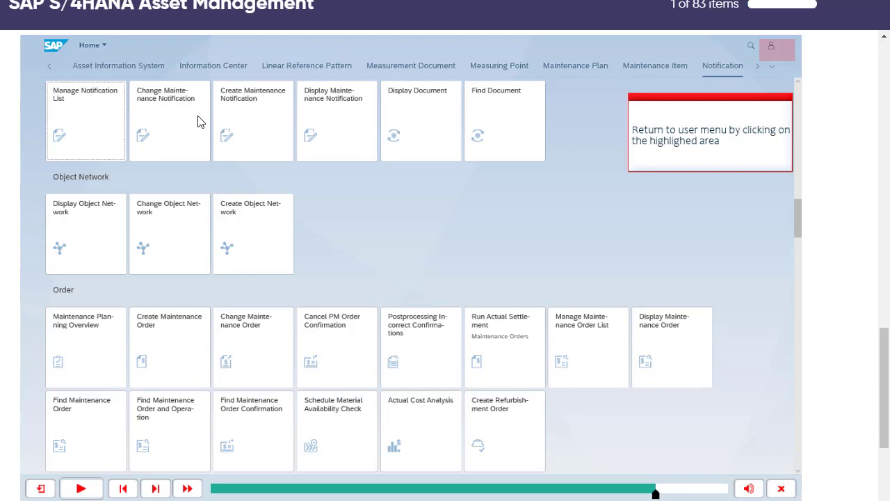
pyautogui.moveTo(156, 110)
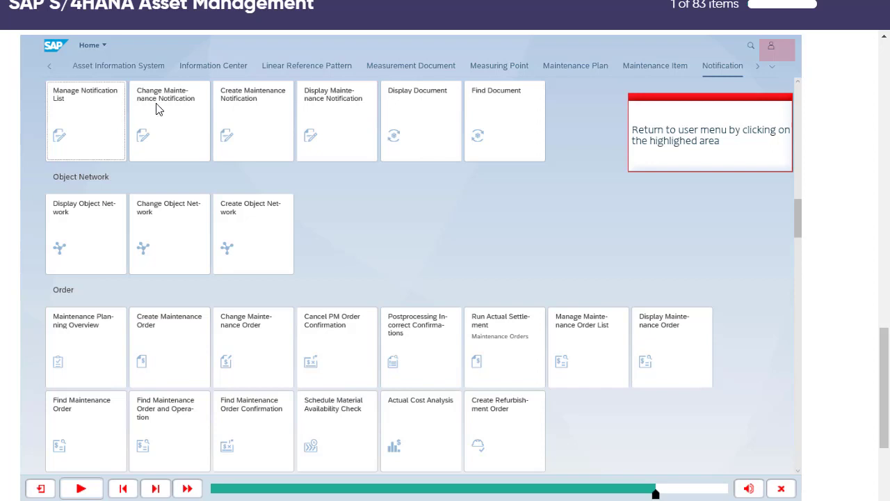
pyautogui.moveTo(446, 123)
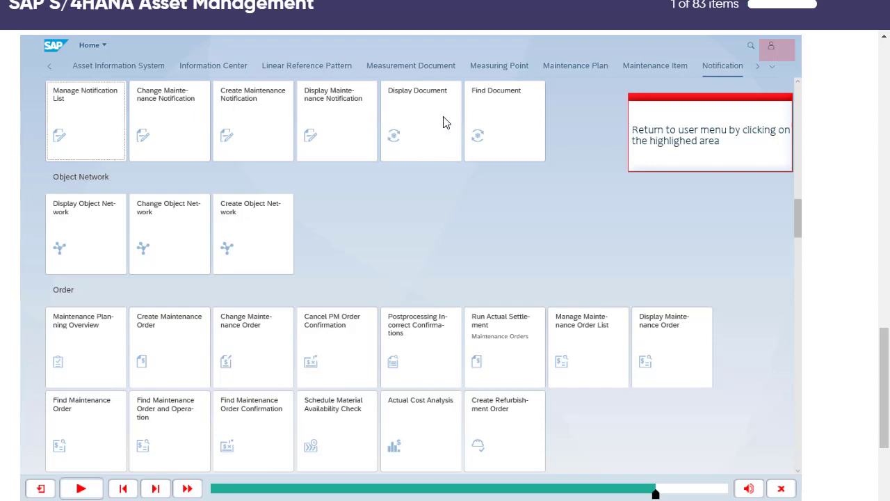
pyautogui.moveTo(467, 130)
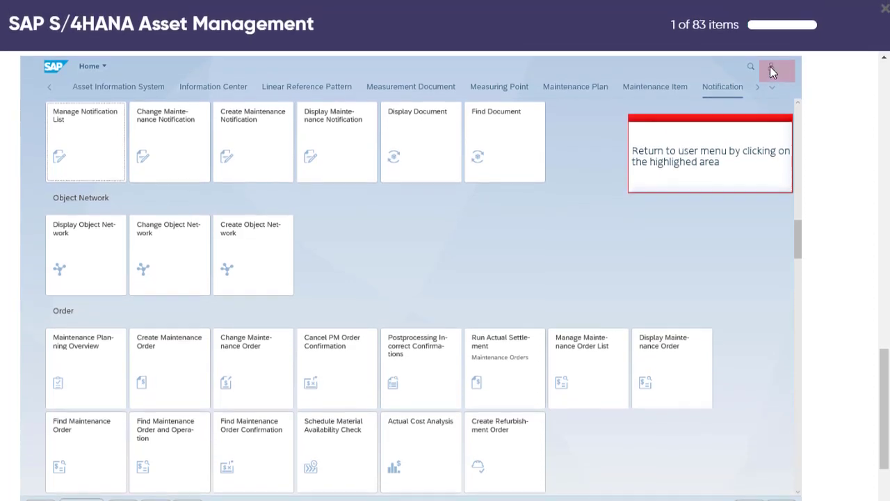
pyautogui.click(771, 67)
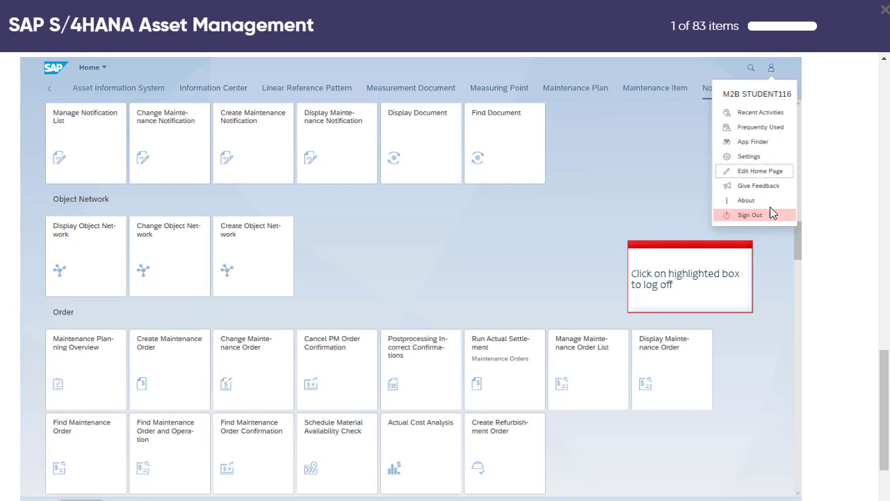
# Sign out of the launchpad and confirm, ending the simulation.
pyautogui.click(748, 214)
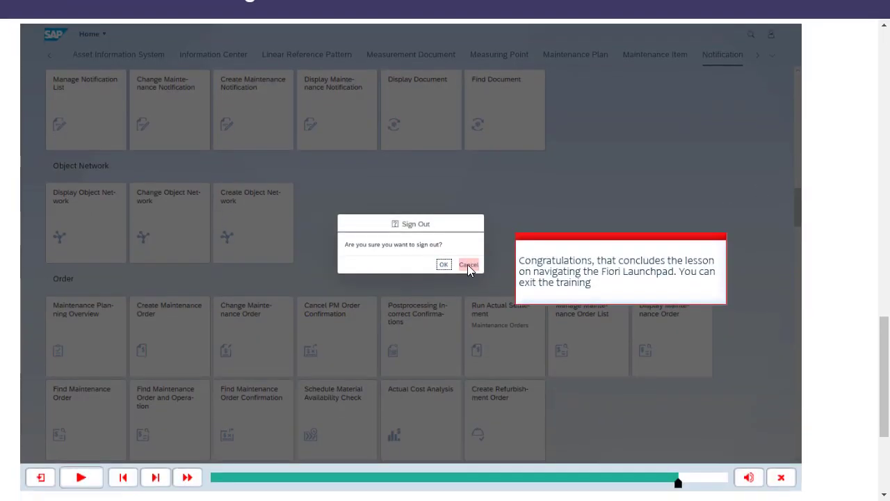
pyautogui.click(468, 264)
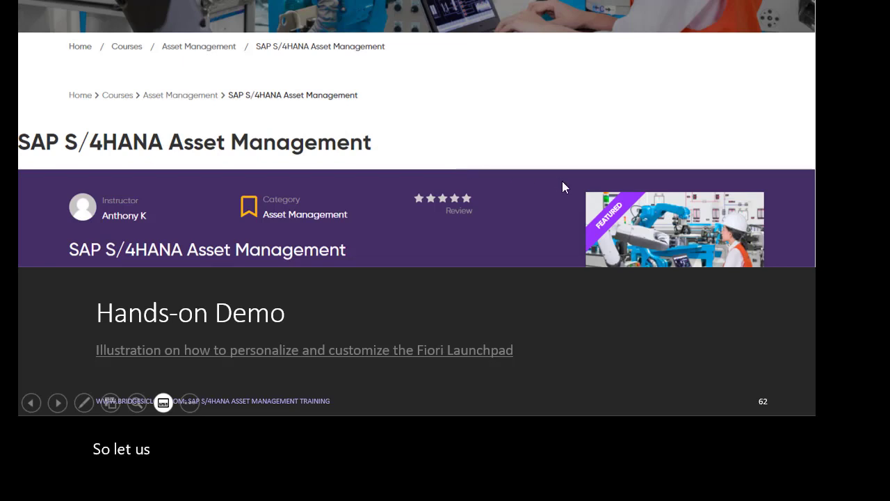
pyautogui.moveTo(531, 188)
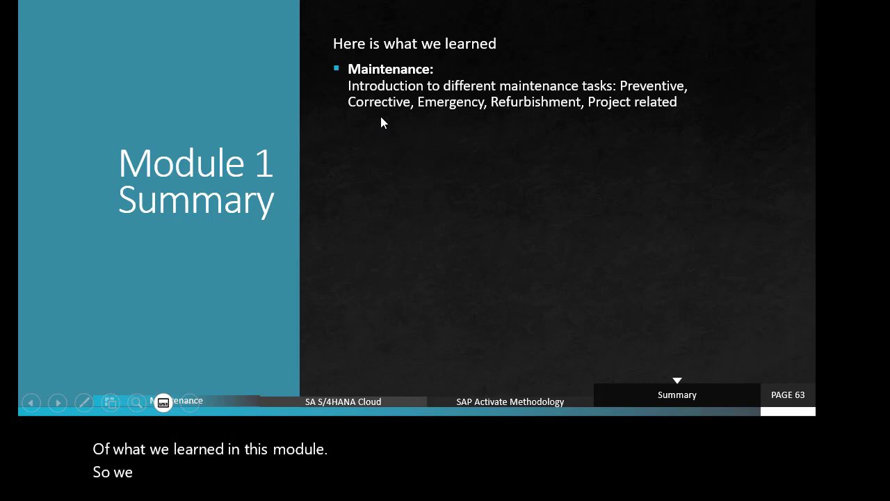
pyautogui.moveTo(381, 86)
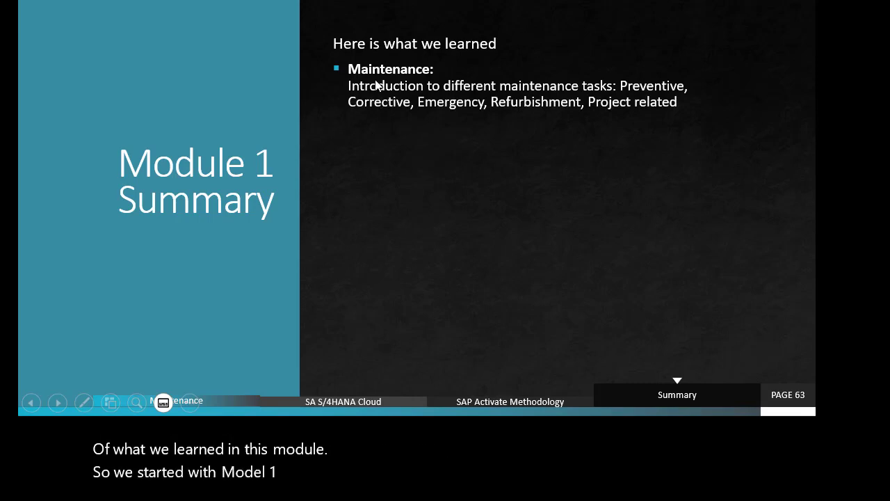